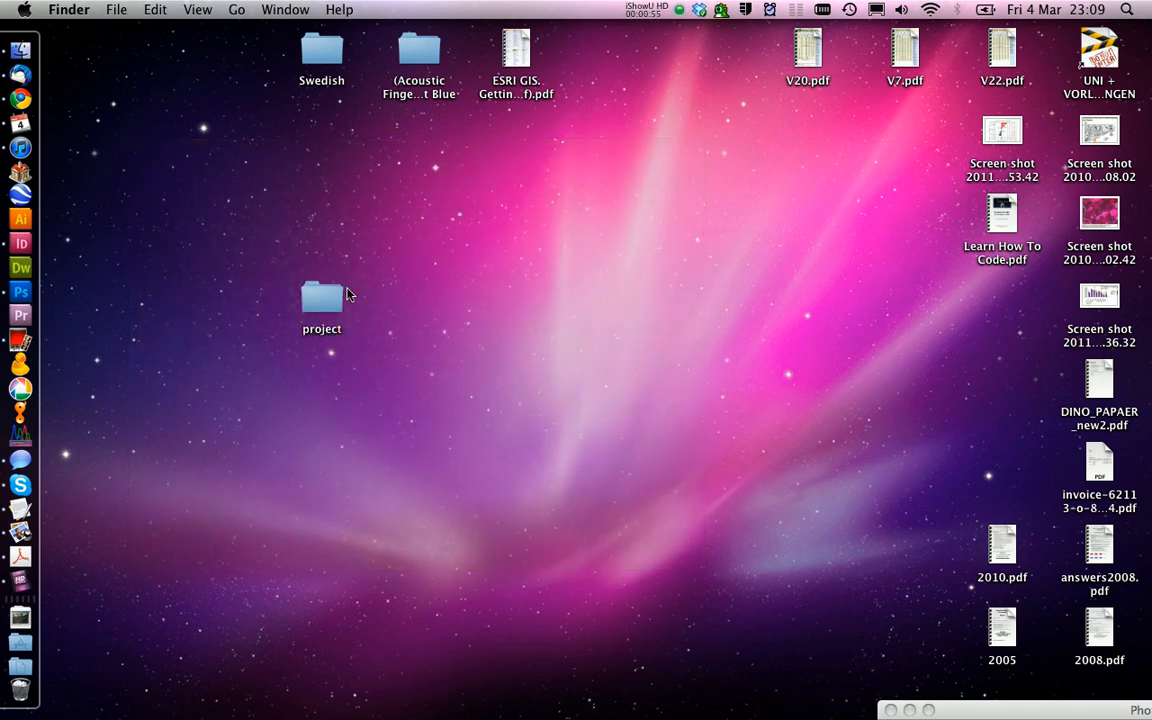
Browse the project folder through 1 proto_pictures, indesign_document.indd and 1 original_data to the PCR_35_inv.TIF image.
{"action": "double_click", "coordinate": [322, 298]}
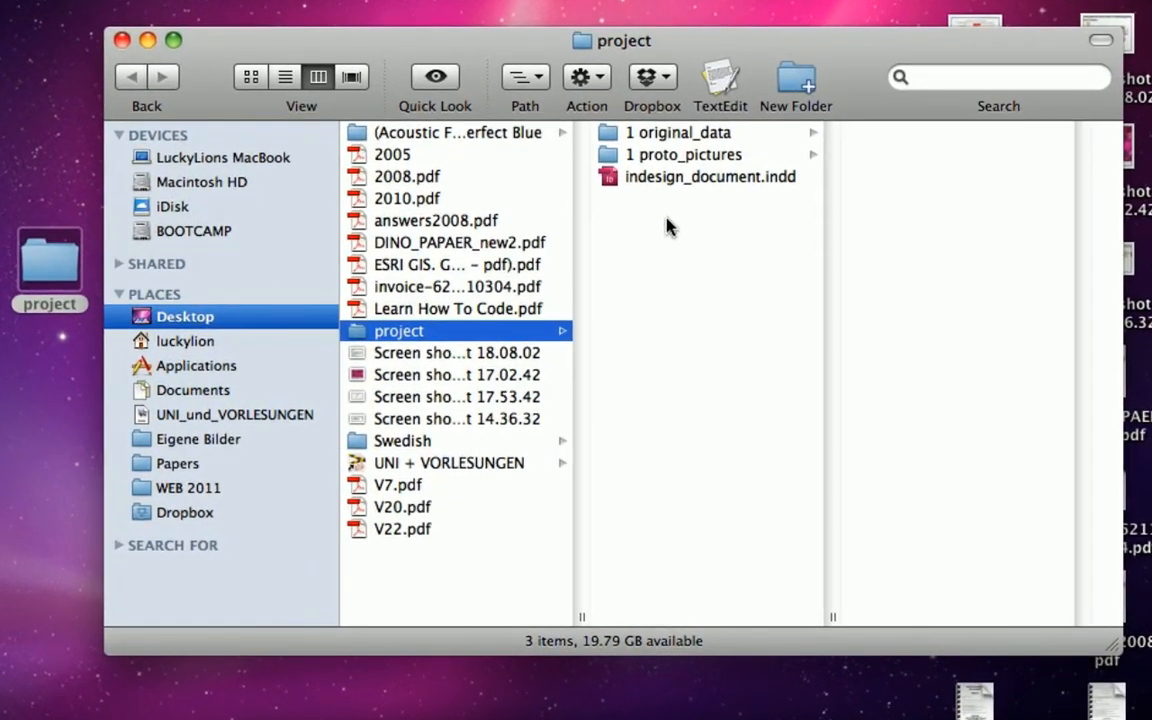
{"action": "left_click", "coordinate": [710, 176]}
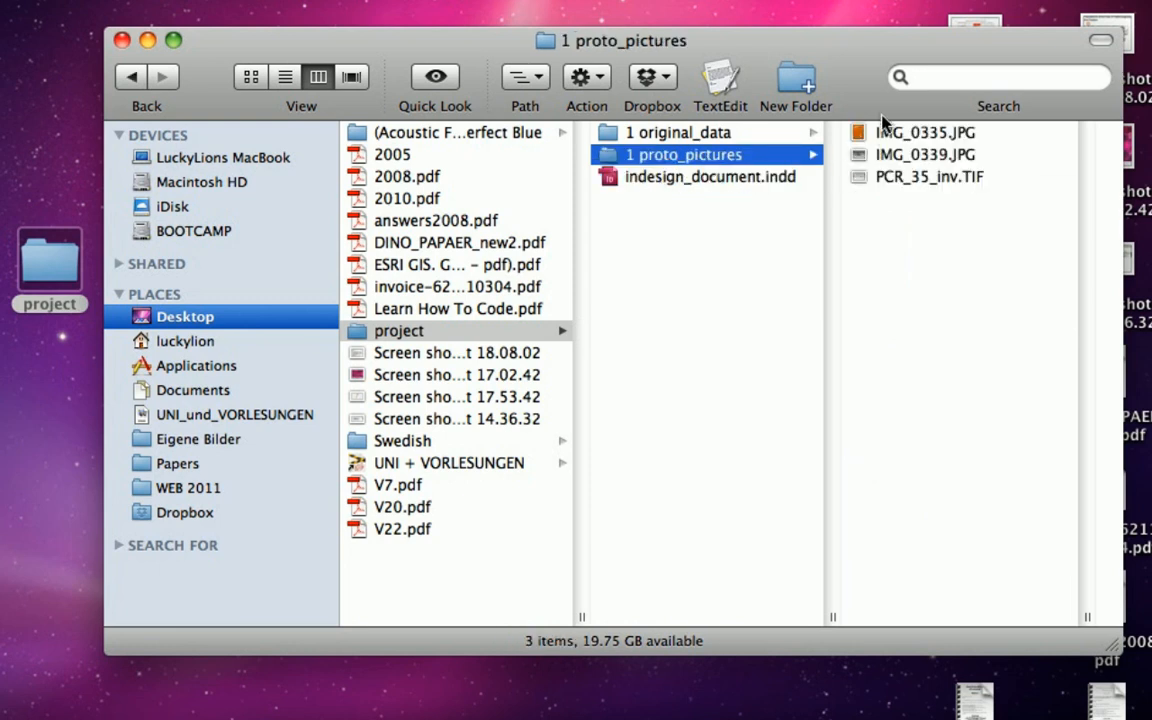
{"action": "mouse_move", "coordinate": [722, 176]}
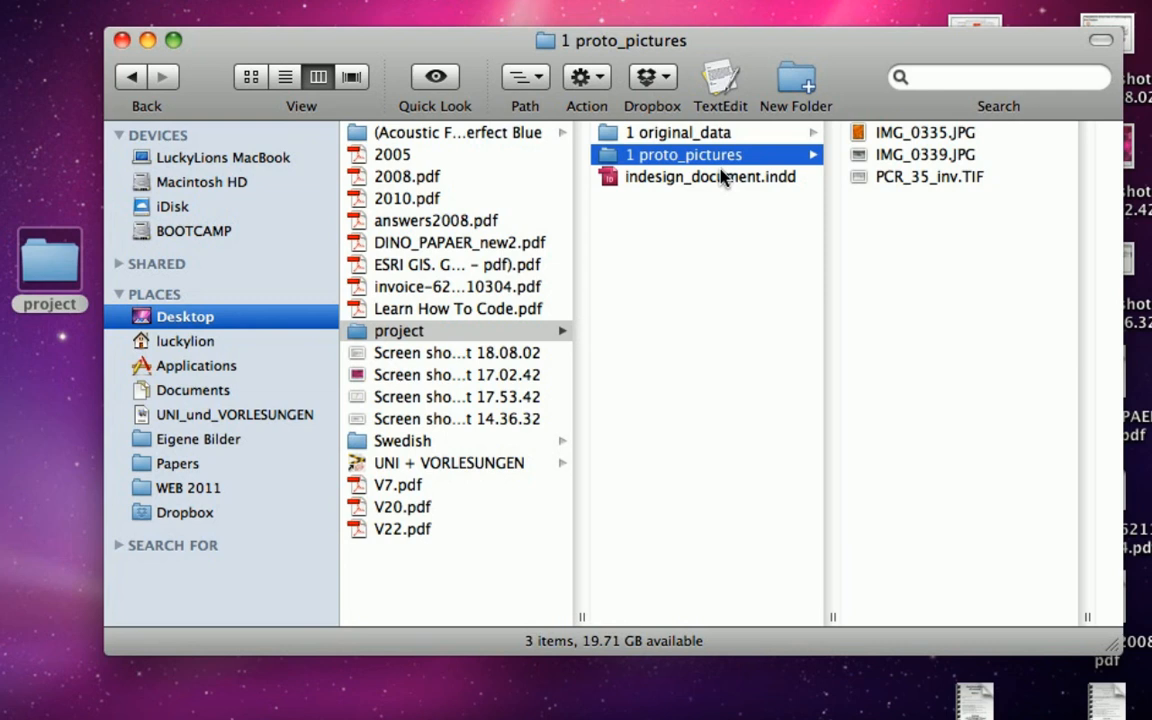
{"action": "mouse_move", "coordinate": [660, 164]}
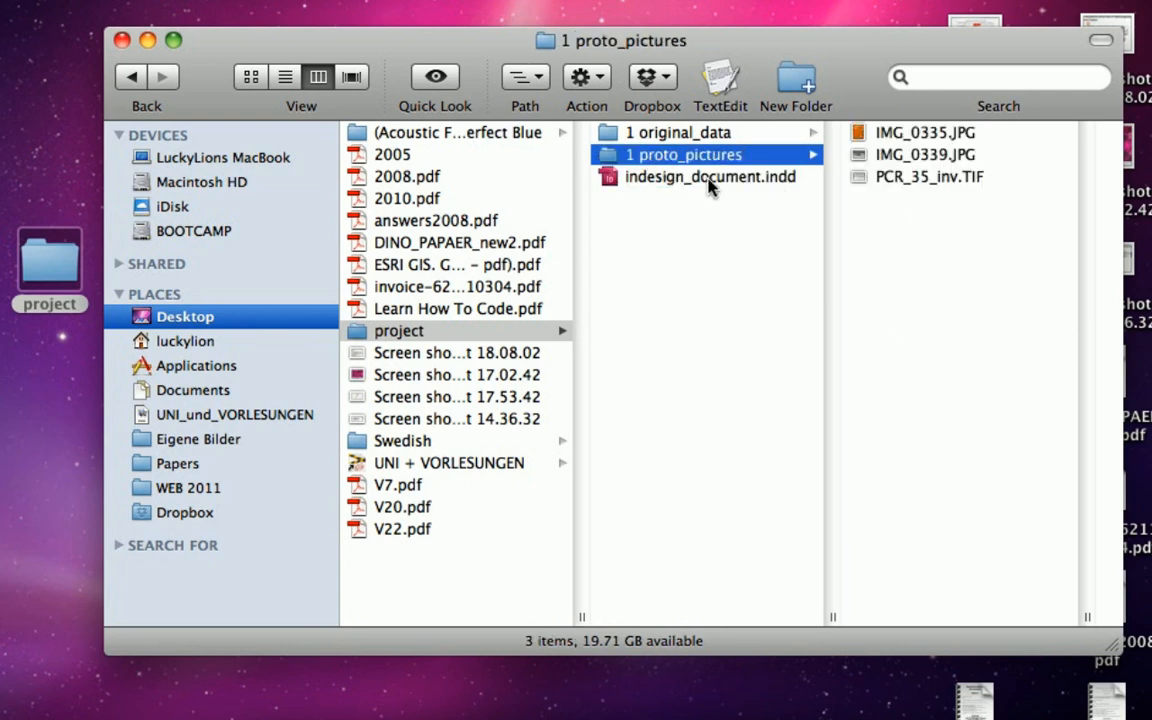
{"action": "left_click", "coordinate": [708, 176]}
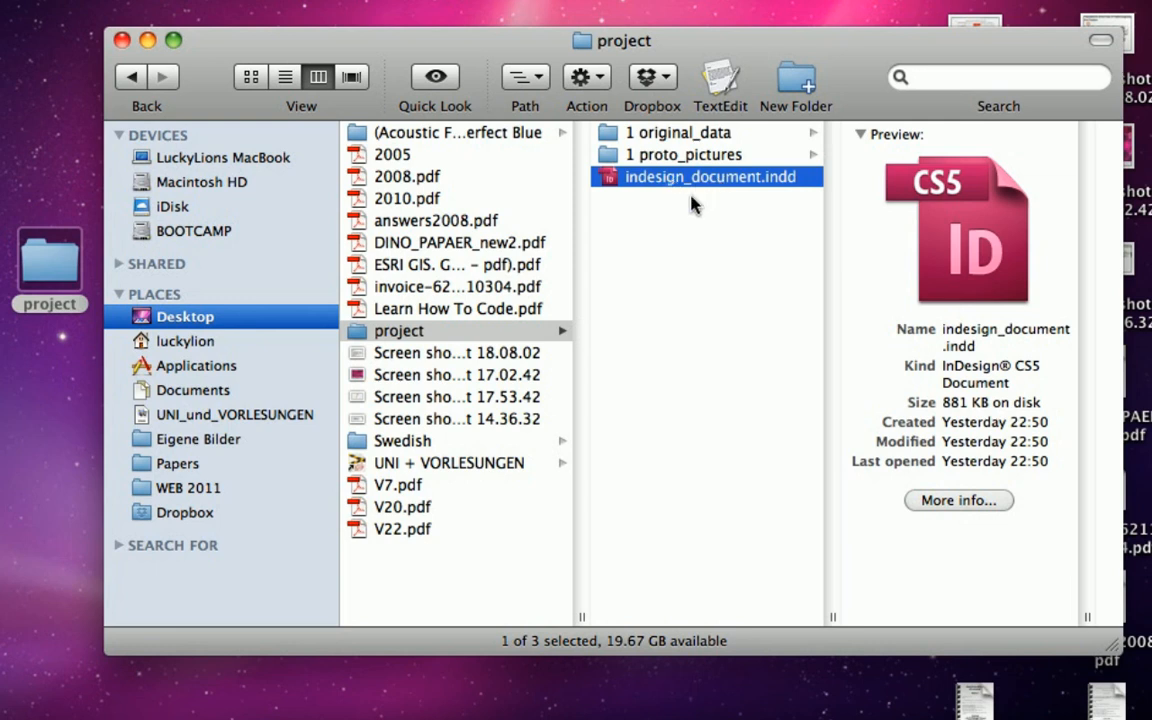
{"action": "left_click", "coordinate": [684, 154]}
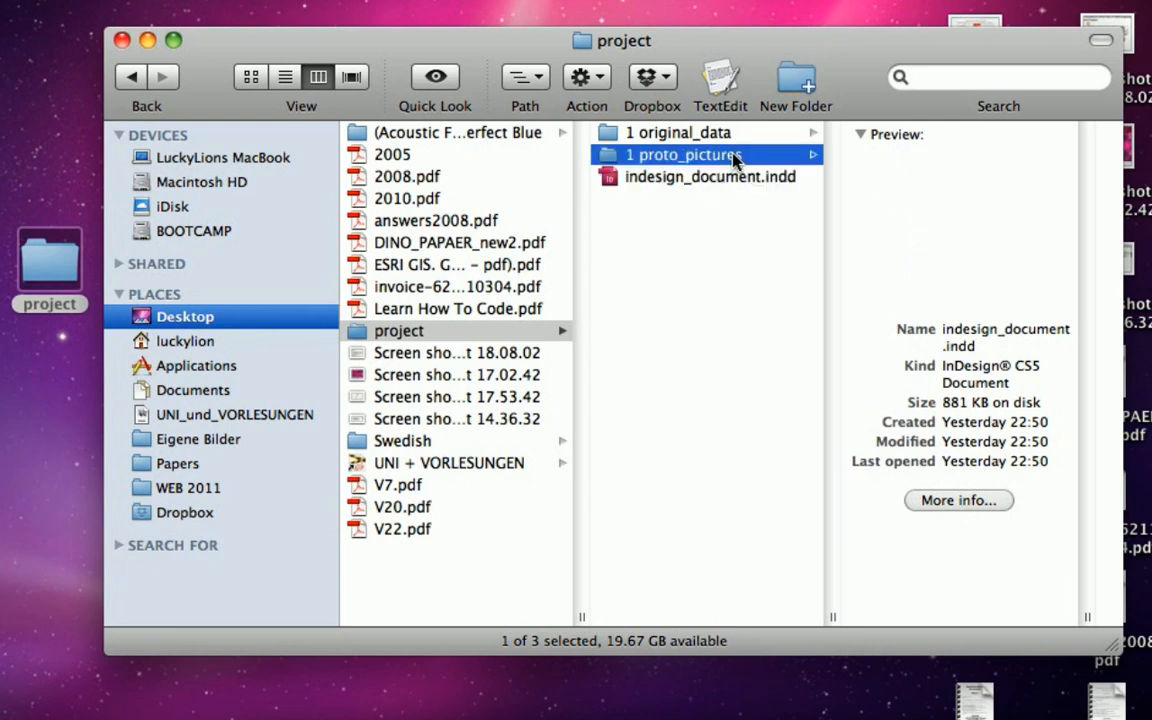
{"action": "double_click", "coordinate": [684, 154]}
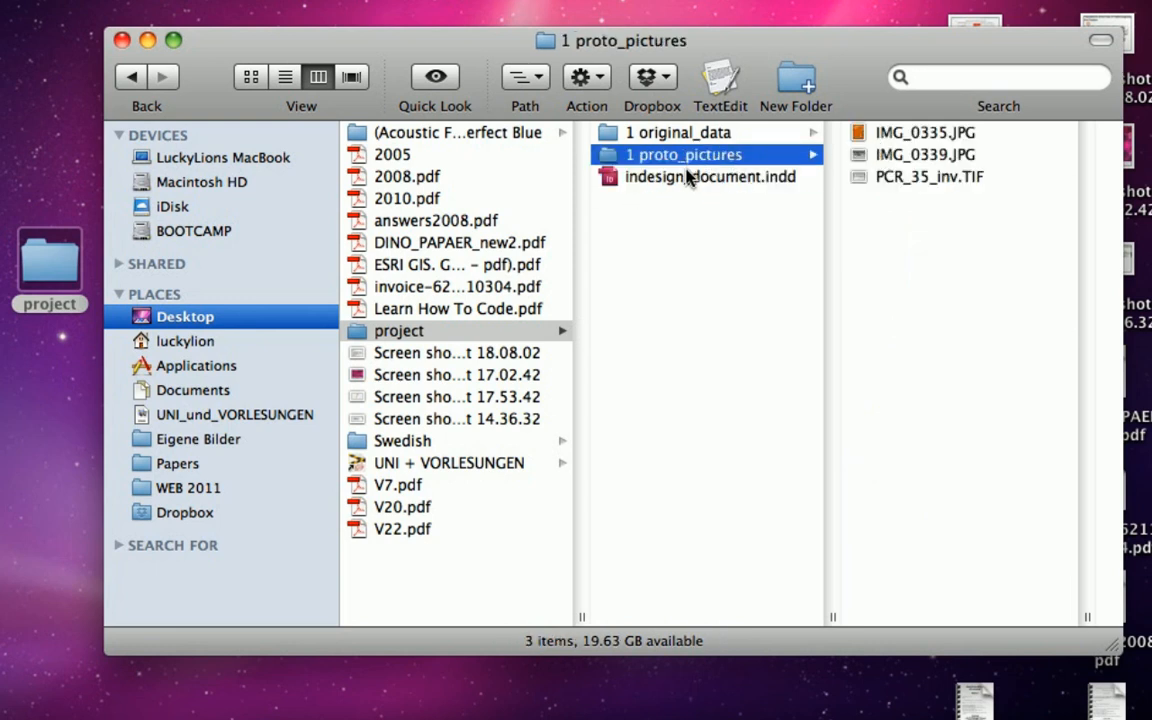
{"action": "left_click", "coordinate": [678, 132]}
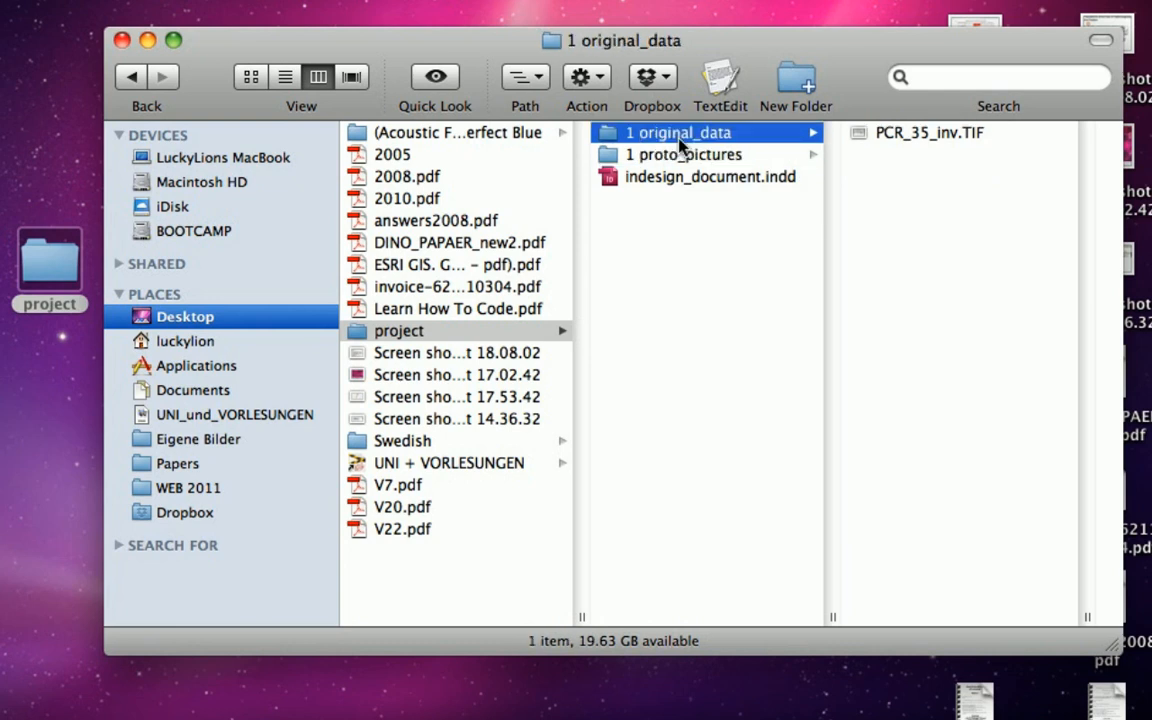
{"action": "left_click", "coordinate": [928, 132]}
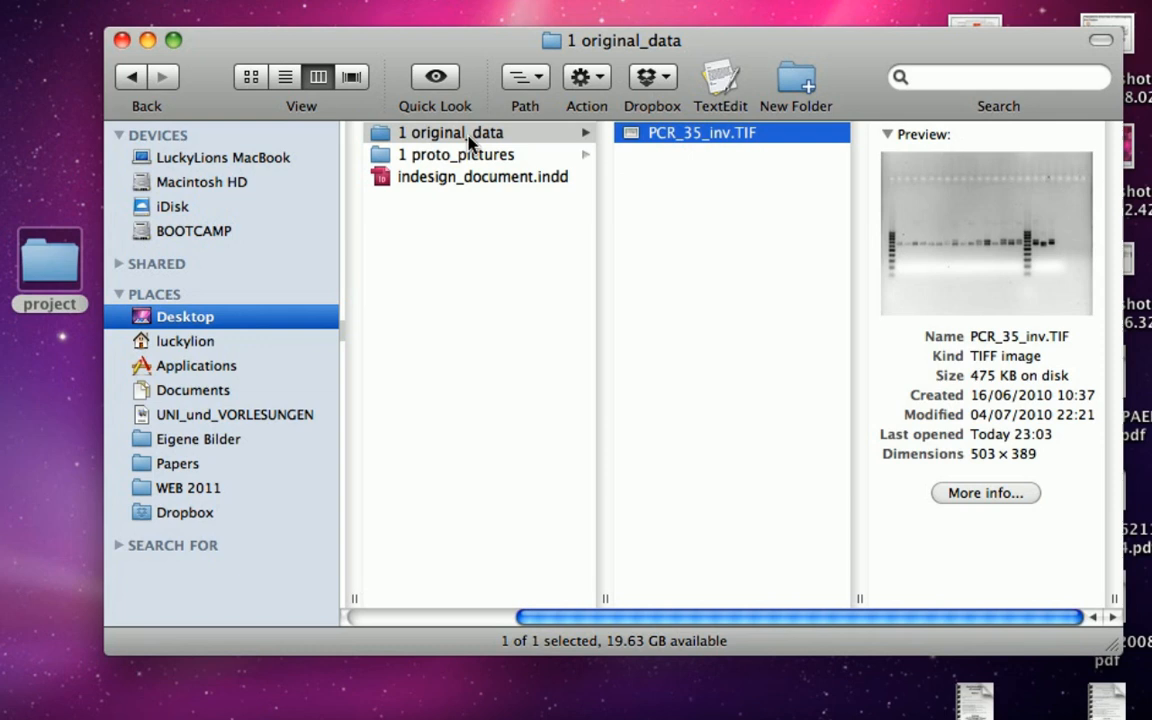
{"action": "mouse_move", "coordinate": [496, 150]}
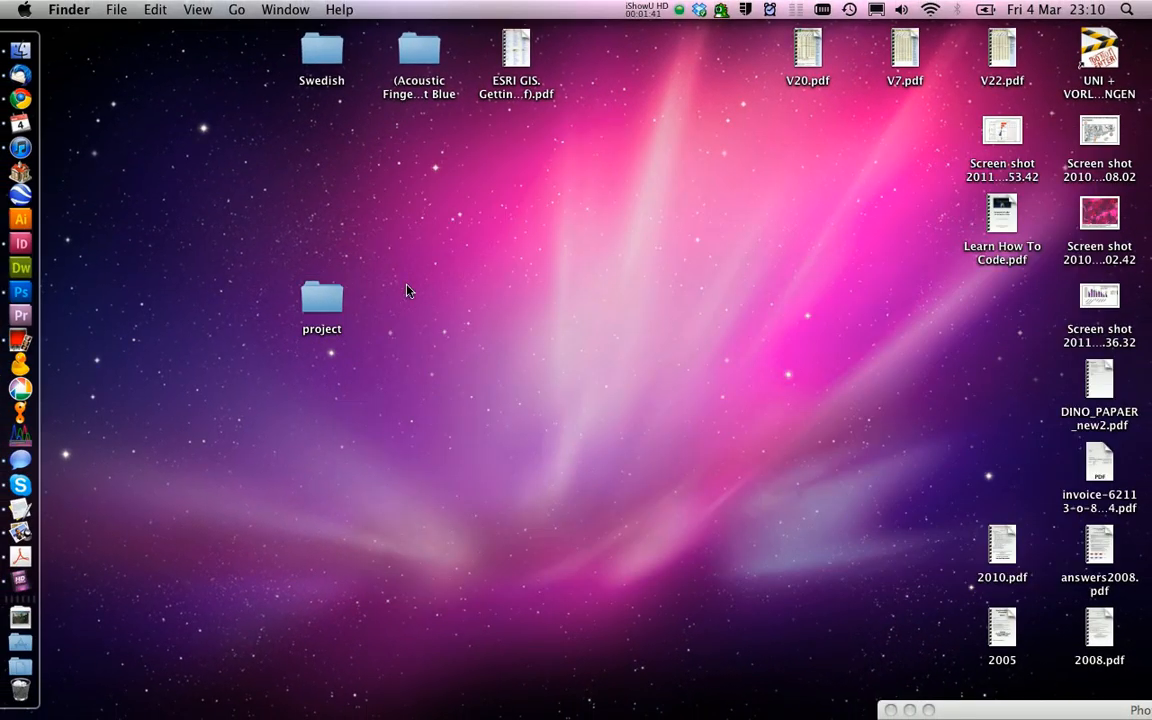
{"action": "mouse_move", "coordinate": [476, 262]}
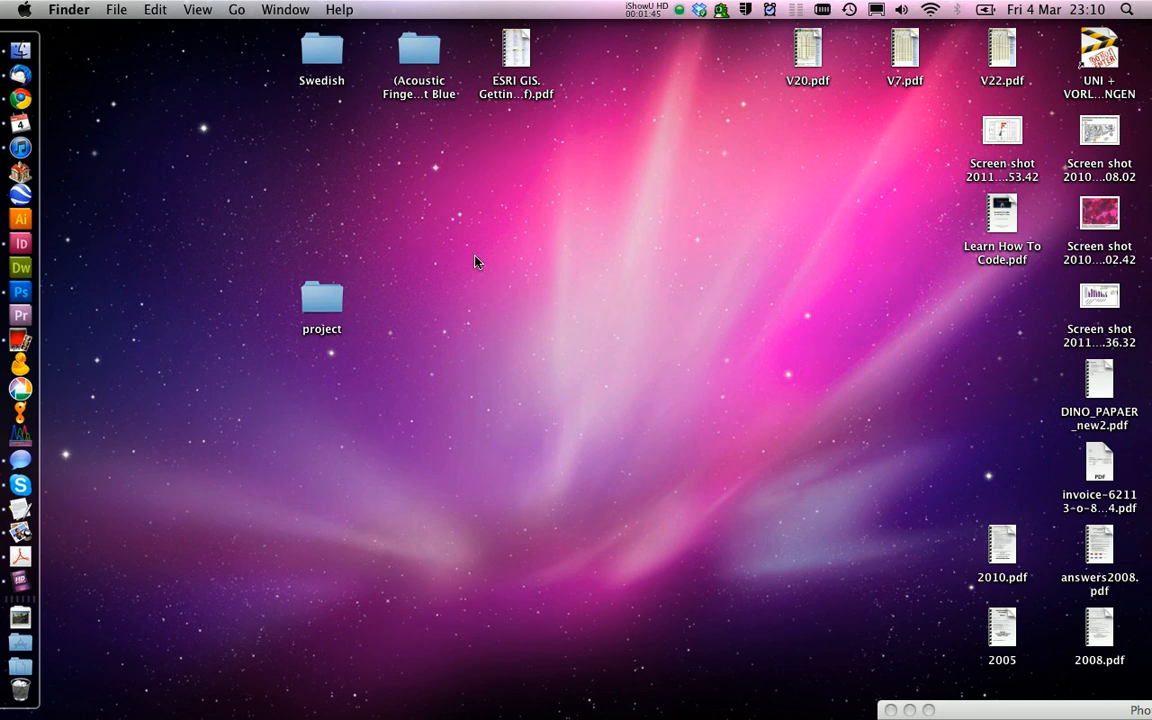
{"action": "mouse_move", "coordinate": [584, 328]}
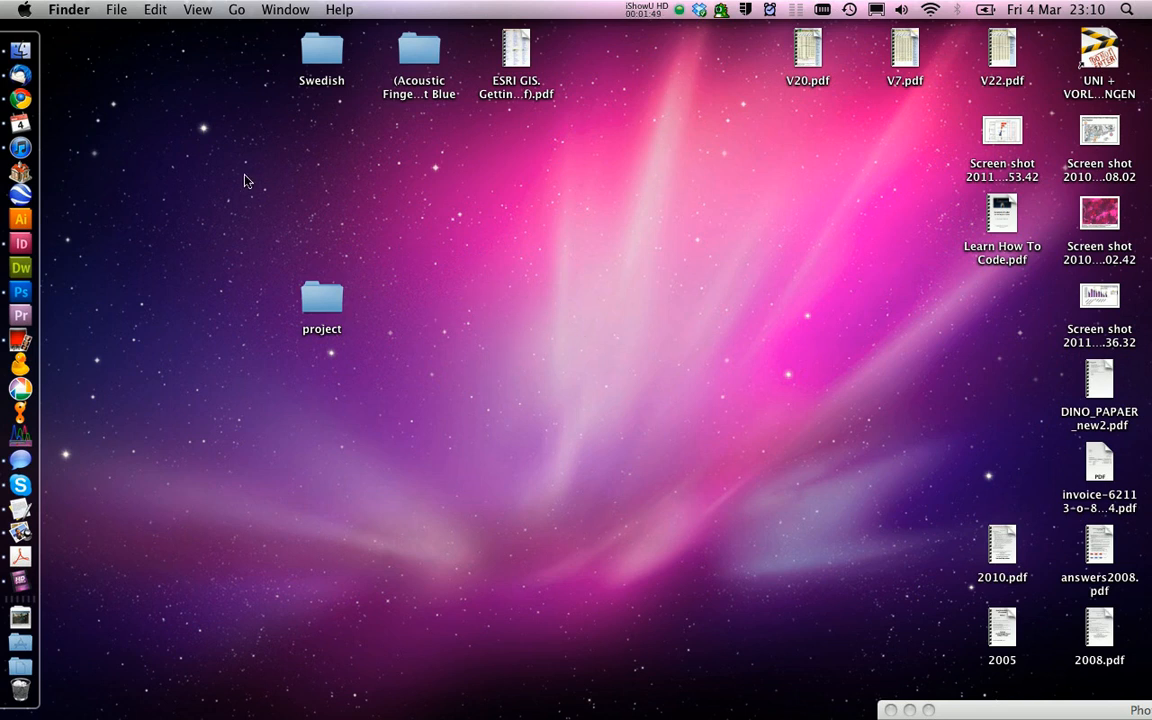
{"action": "mouse_move", "coordinate": [290, 260]}
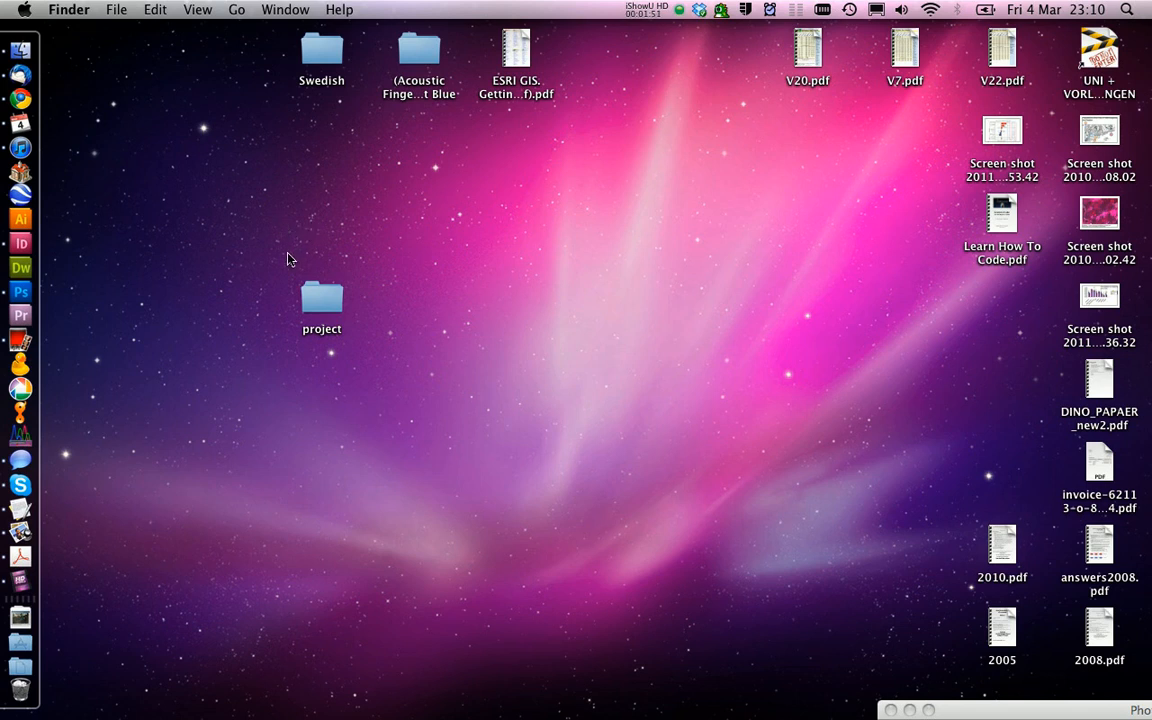
{"action": "mouse_move", "coordinate": [20, 292]}
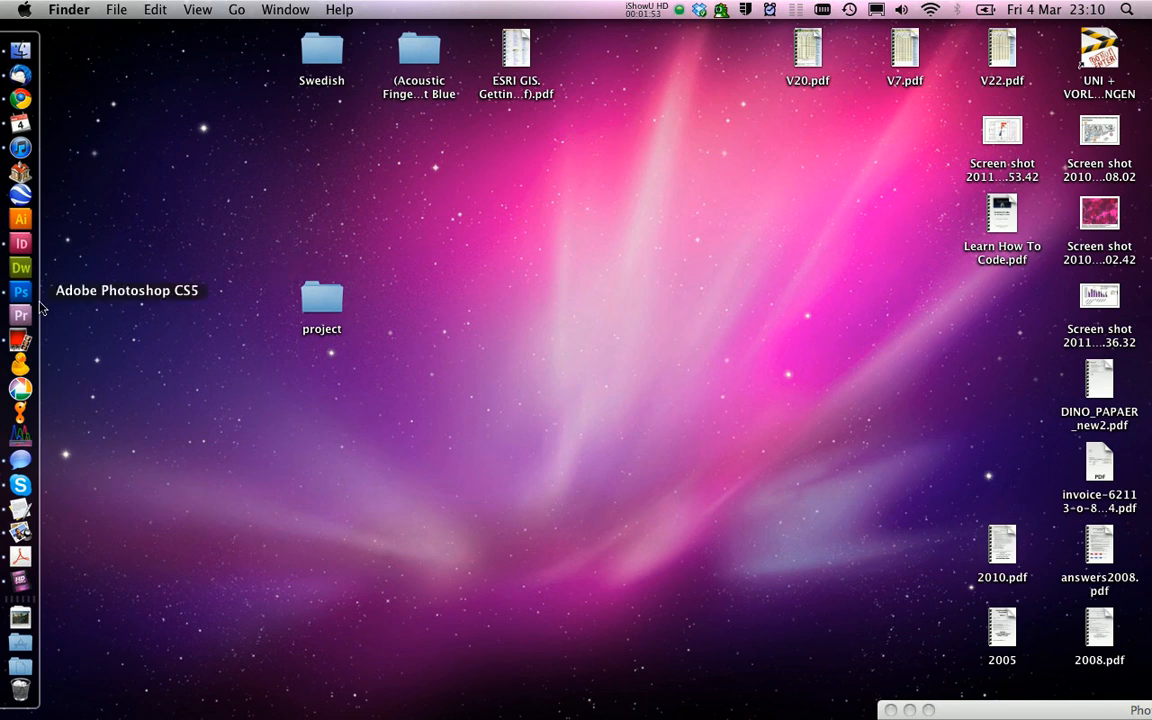
{"action": "mouse_move", "coordinate": [312, 580]}
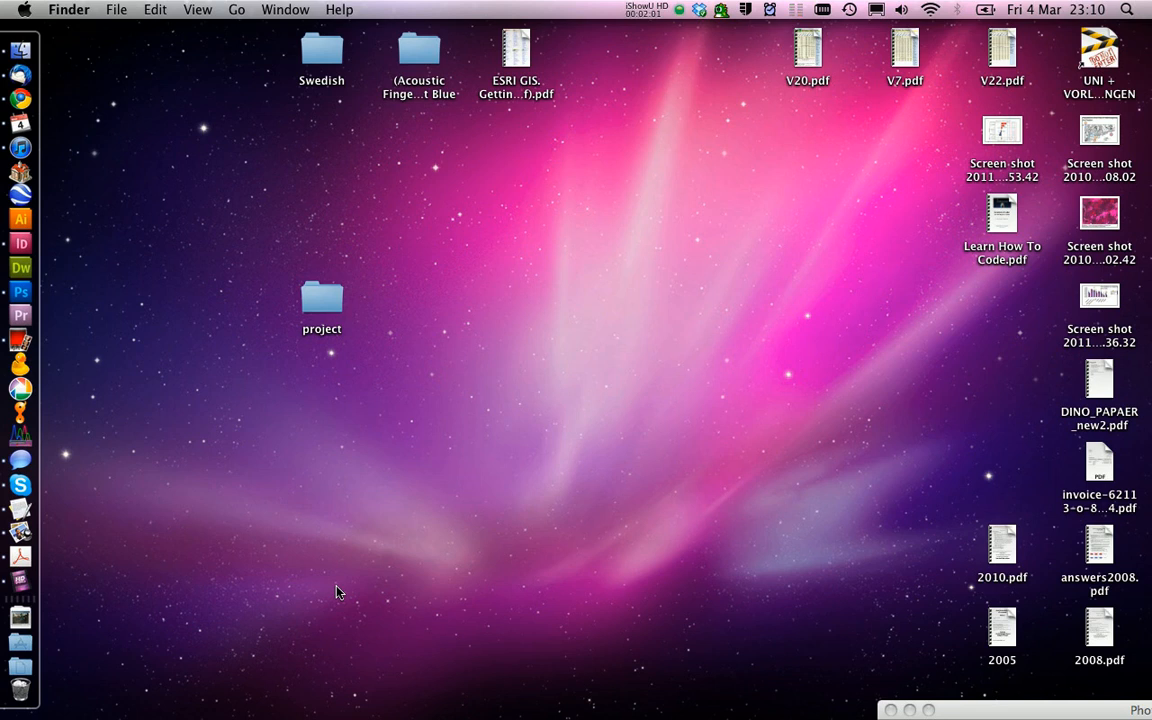
{"action": "mouse_move", "coordinate": [322, 304]}
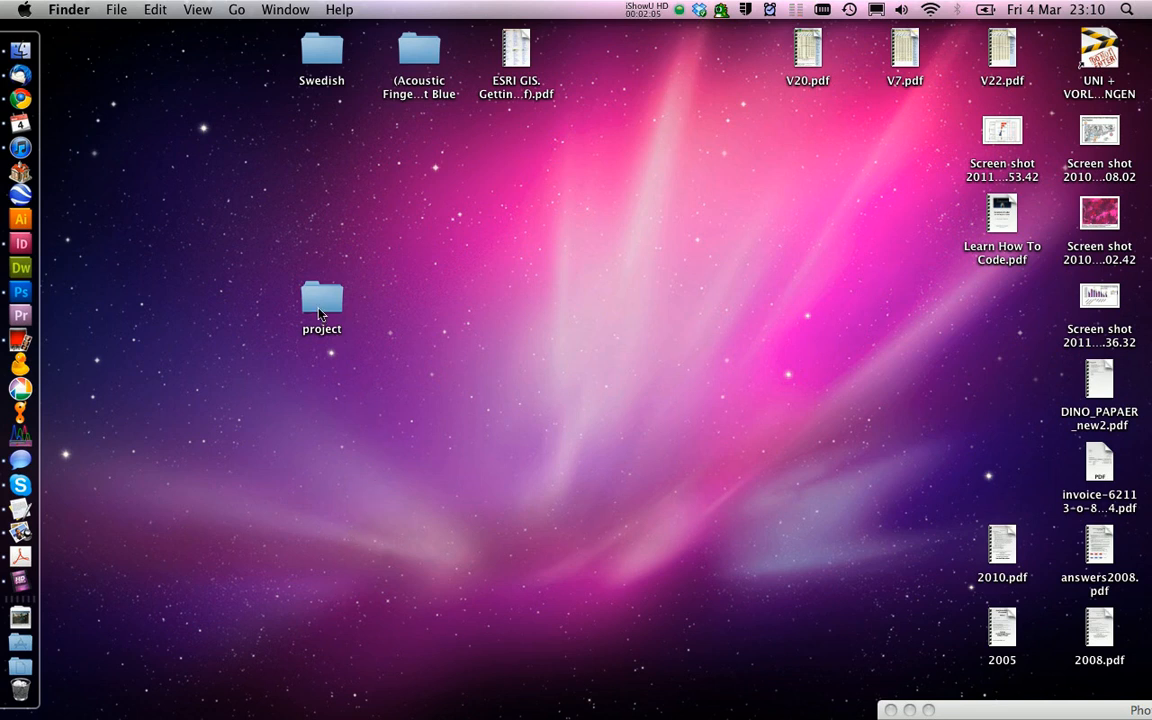
Reopen and close the project folder, then move Learn How To Code.pdf to the desktop centre.
{"action": "double_click", "coordinate": [320, 300]}
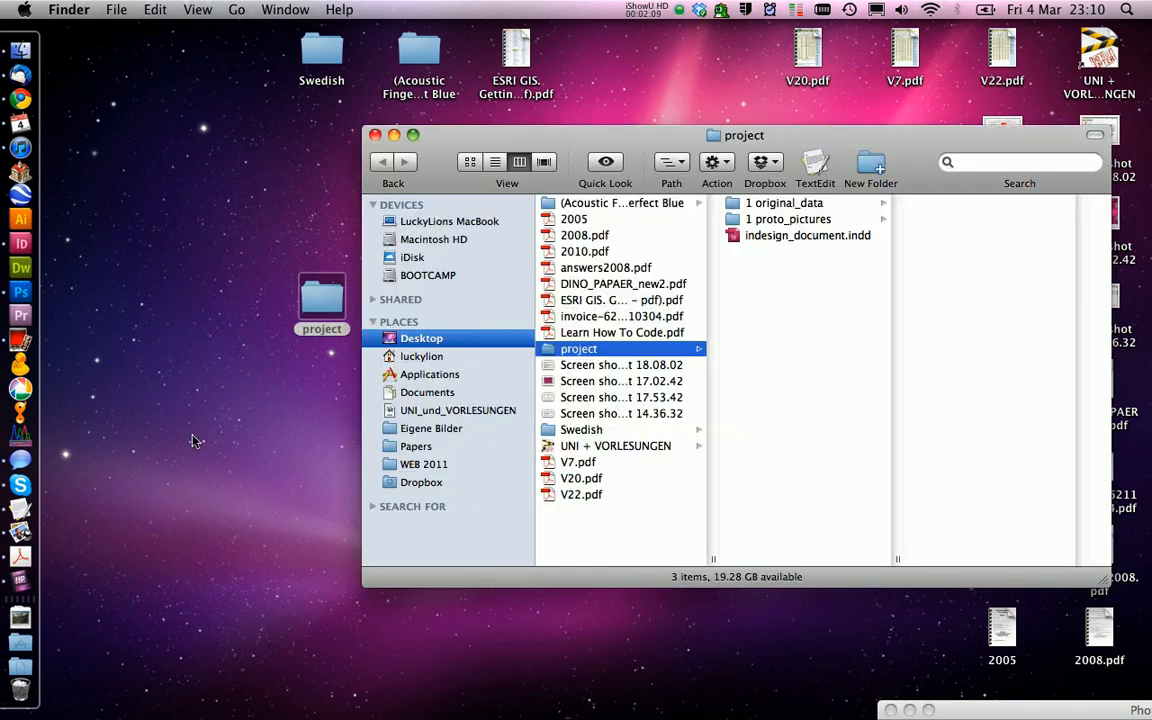
{"action": "mouse_move", "coordinate": [56, 76]}
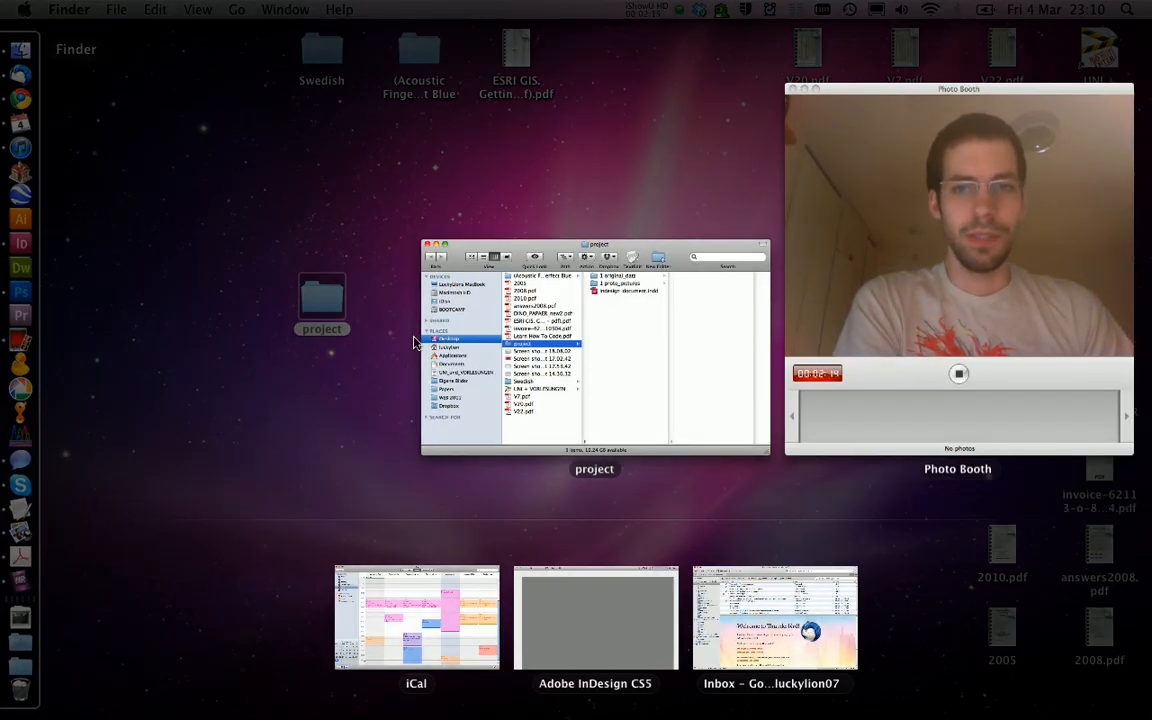
{"action": "left_click", "coordinate": [596, 616]}
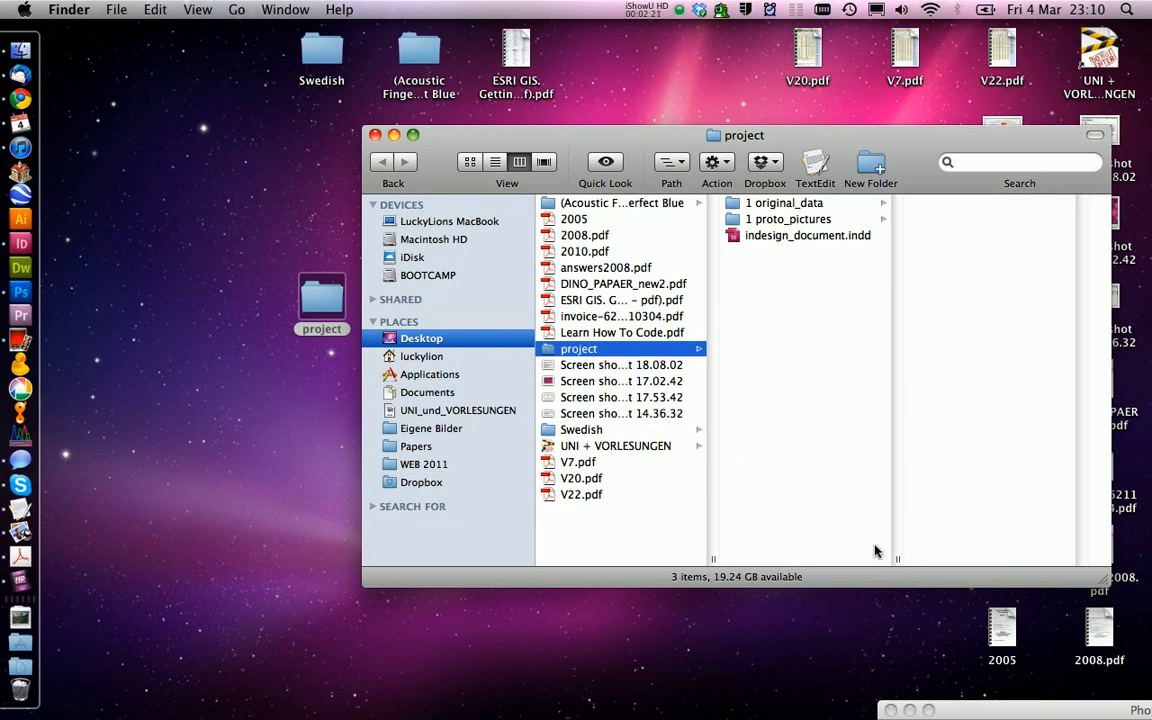
{"action": "left_click", "coordinate": [376, 136]}
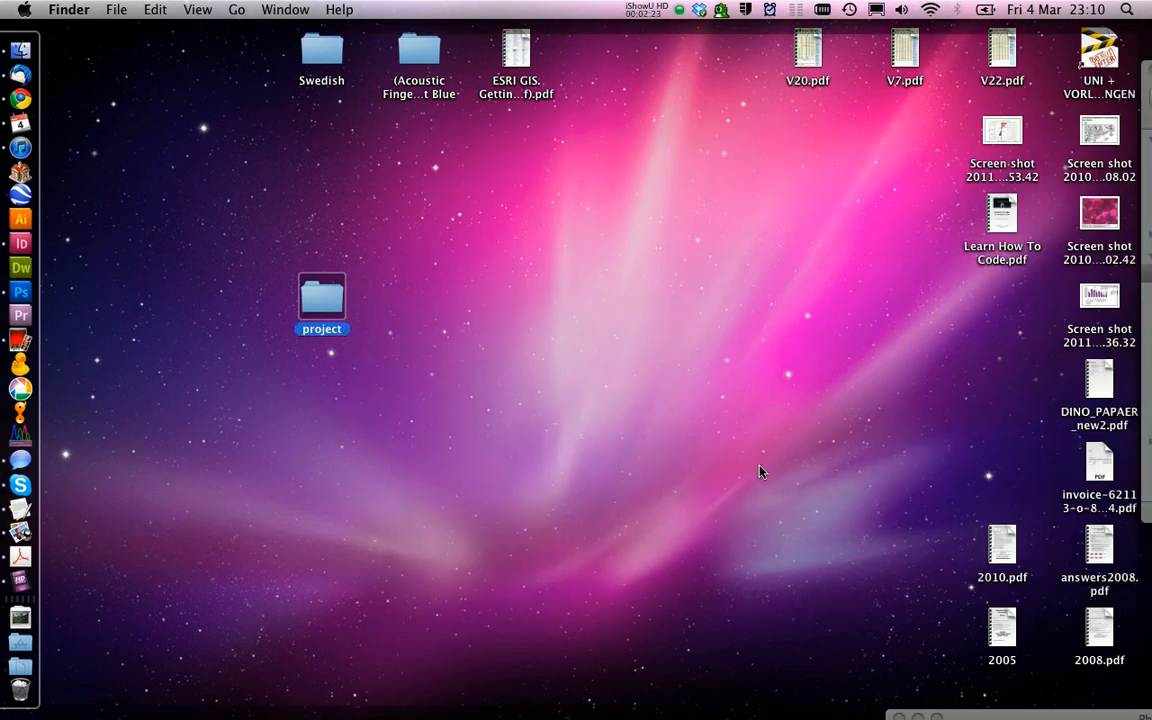
{"action": "left_click_drag", "start_coordinate": [1000, 210], "coordinate": [808, 296]}
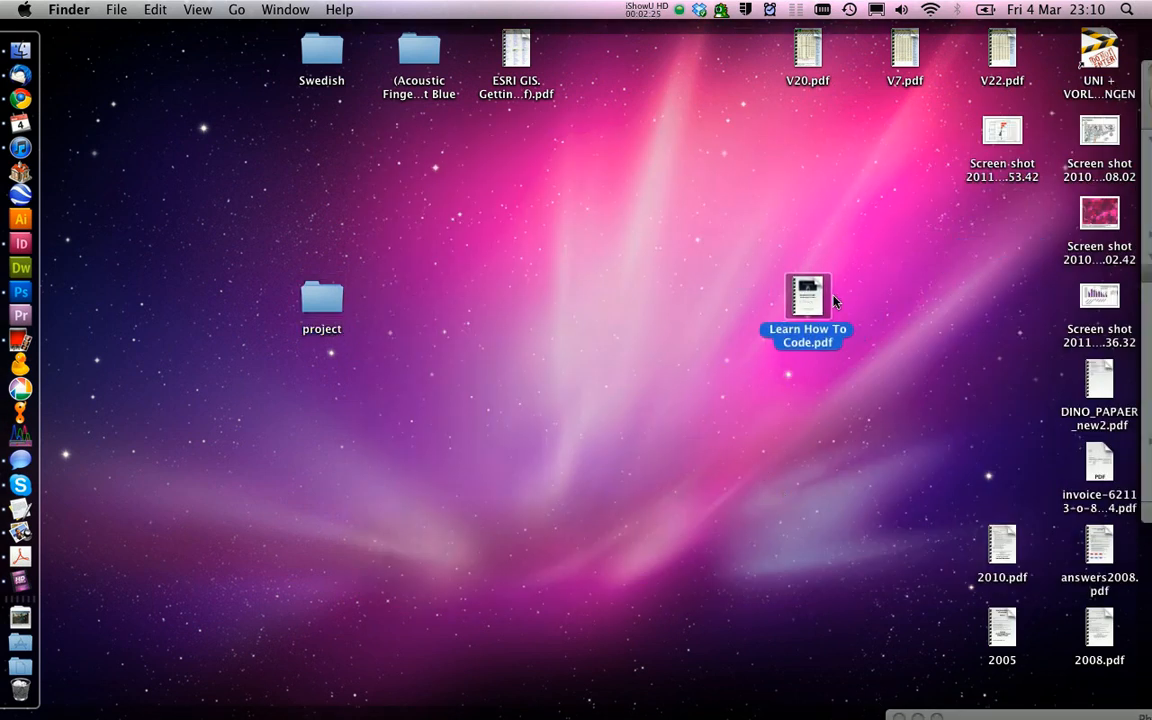
{"action": "left_click", "coordinate": [818, 416]}
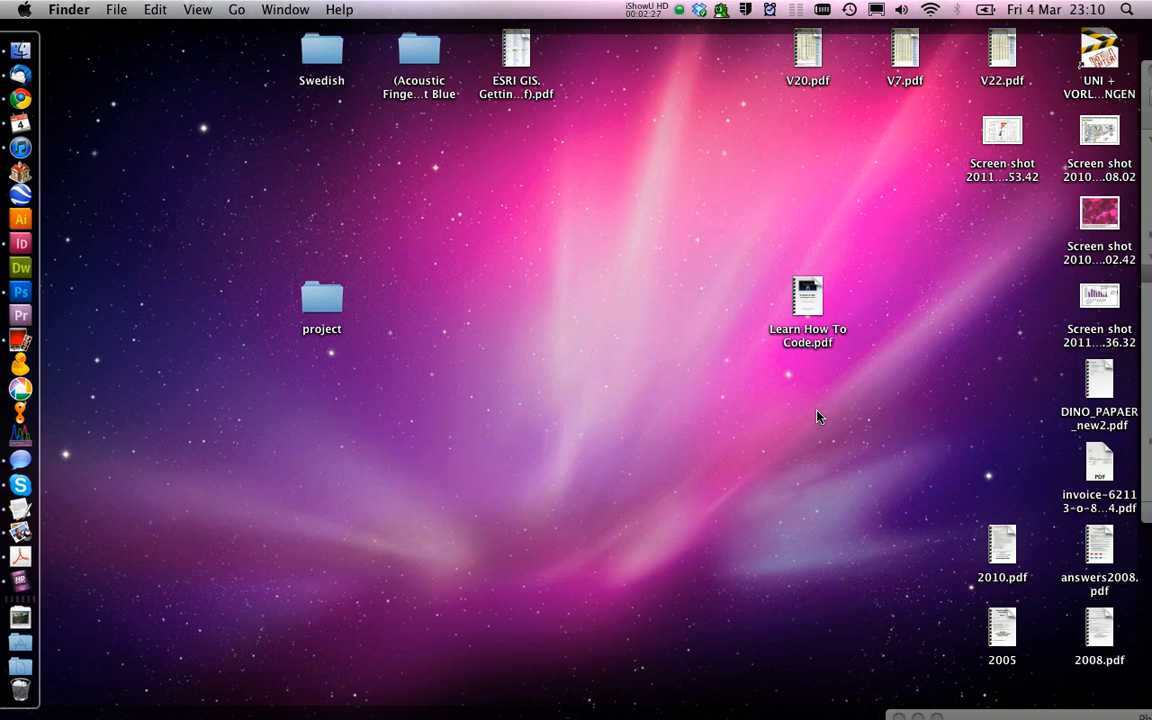
Unlock the computer with the password and close the project folder window.
{"action": "double_click", "coordinate": [322, 300]}
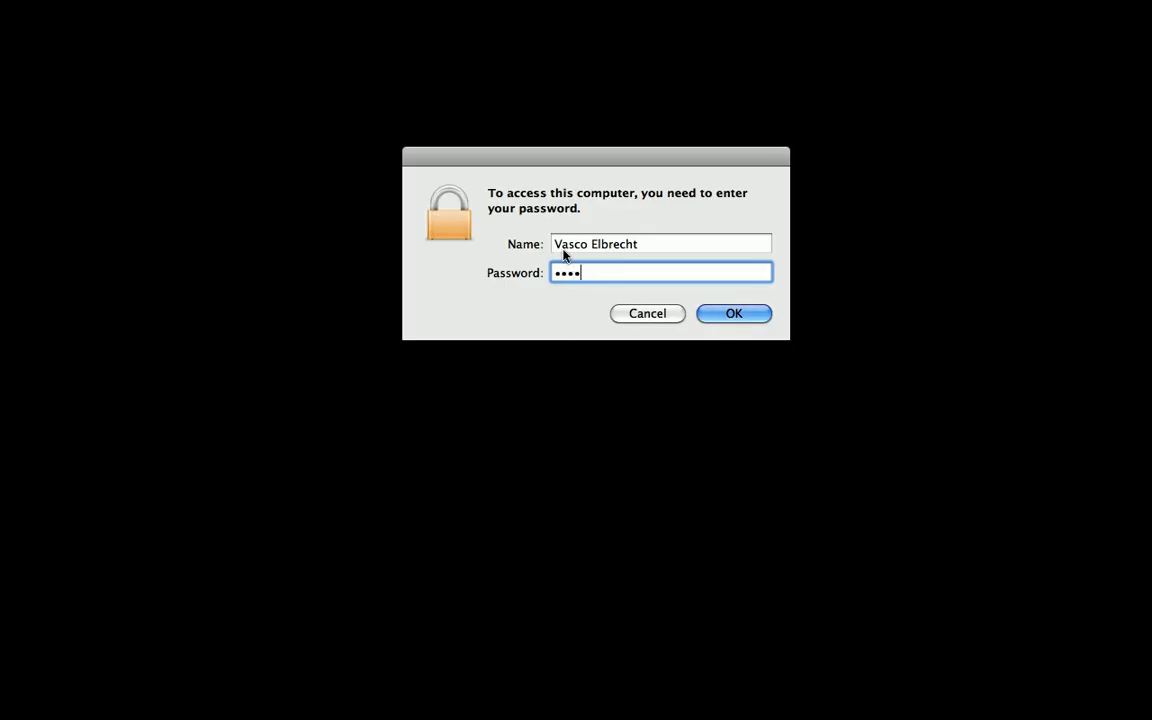
{"action": "left_click", "coordinate": [732, 312]}
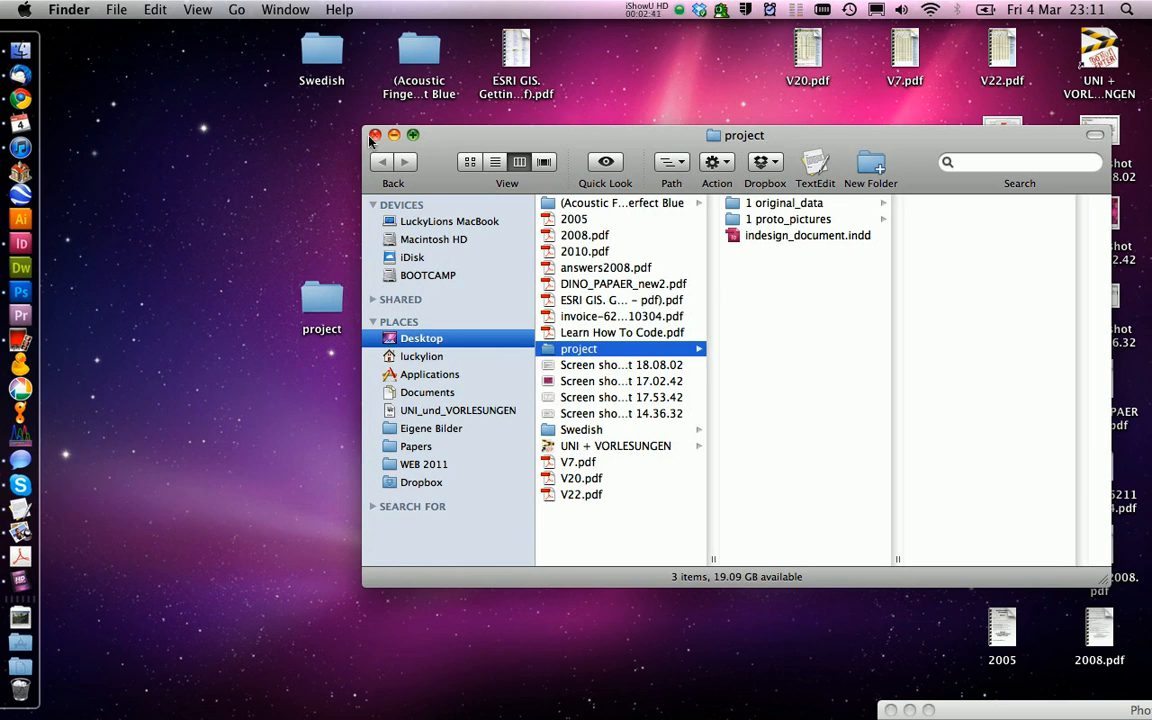
{"action": "left_click", "coordinate": [376, 136]}
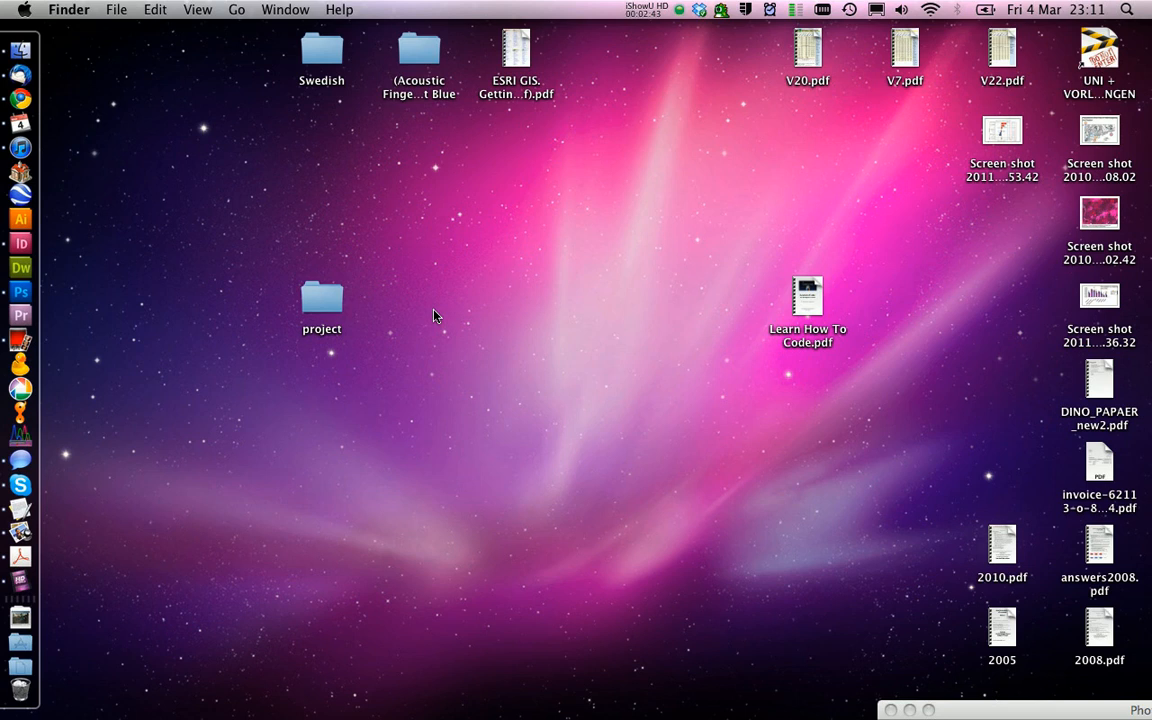
Reopen the project folder to view its three items, then close it back to the desktop.
{"action": "left_click", "coordinate": [320, 300]}
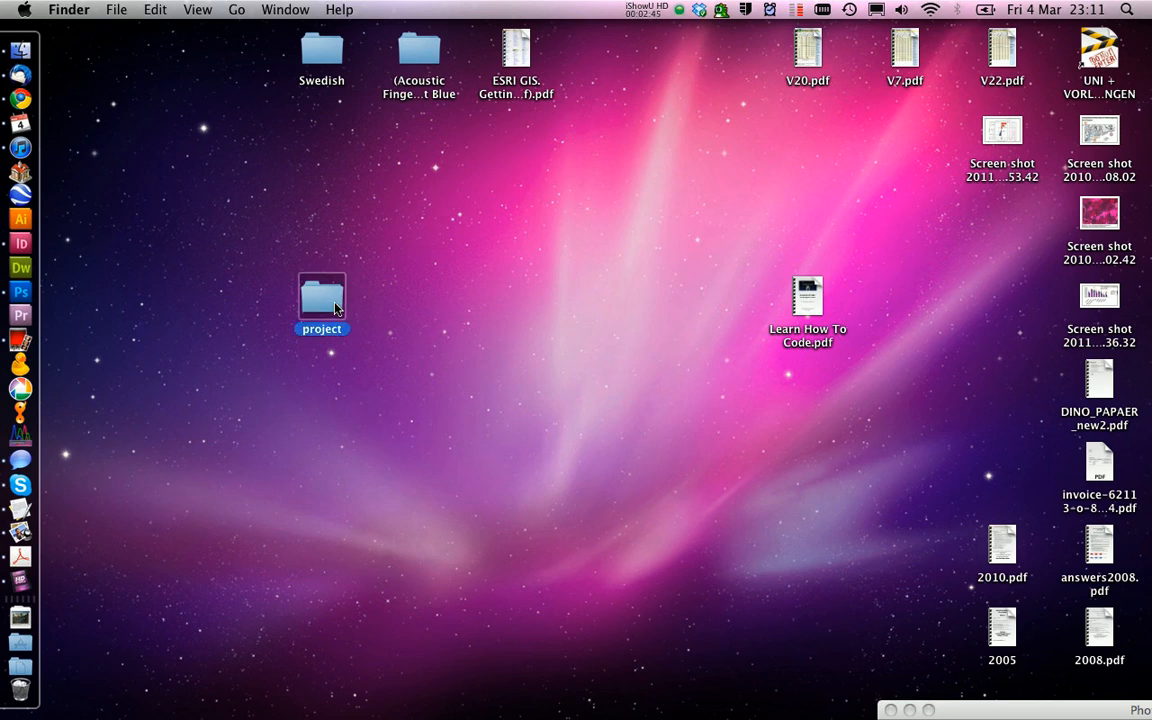
{"action": "double_click", "coordinate": [320, 298]}
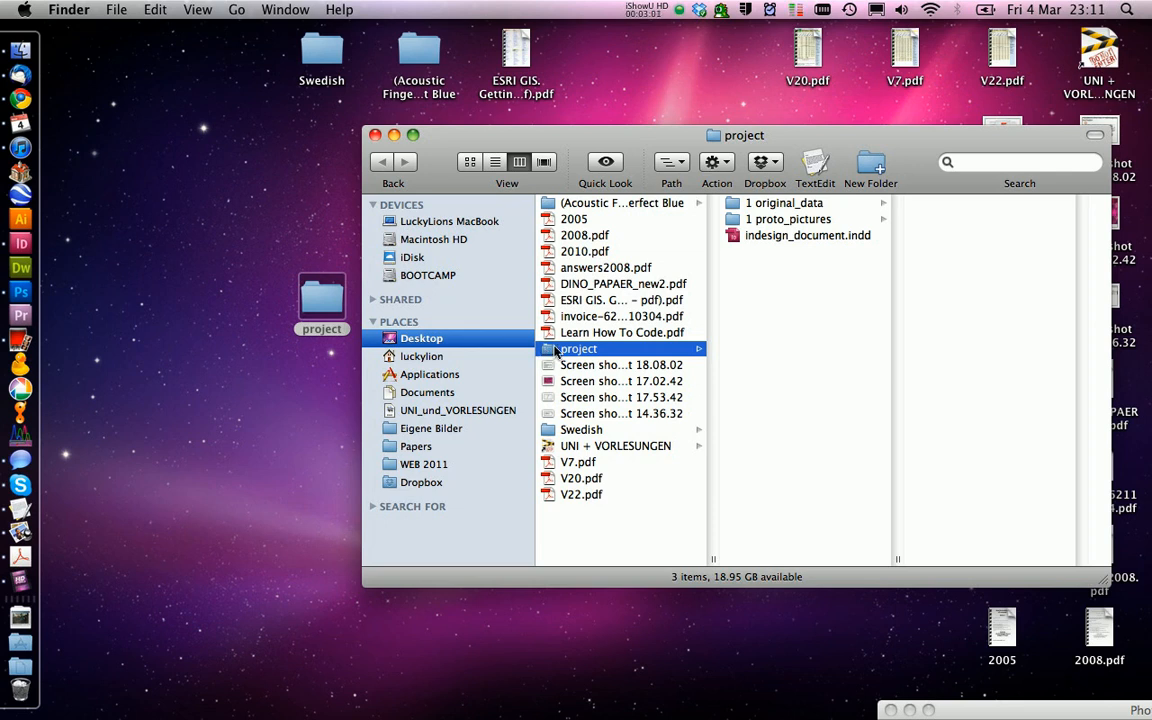
{"action": "mouse_move", "coordinate": [600, 376]}
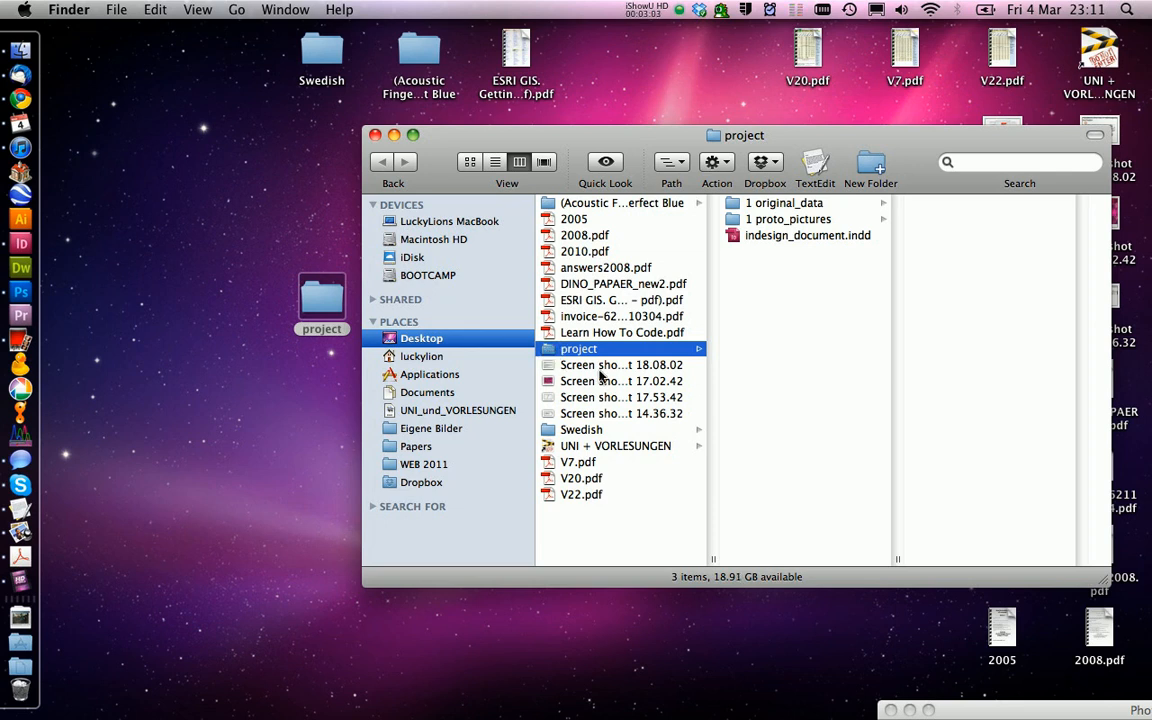
{"action": "mouse_move", "coordinate": [276, 310]}
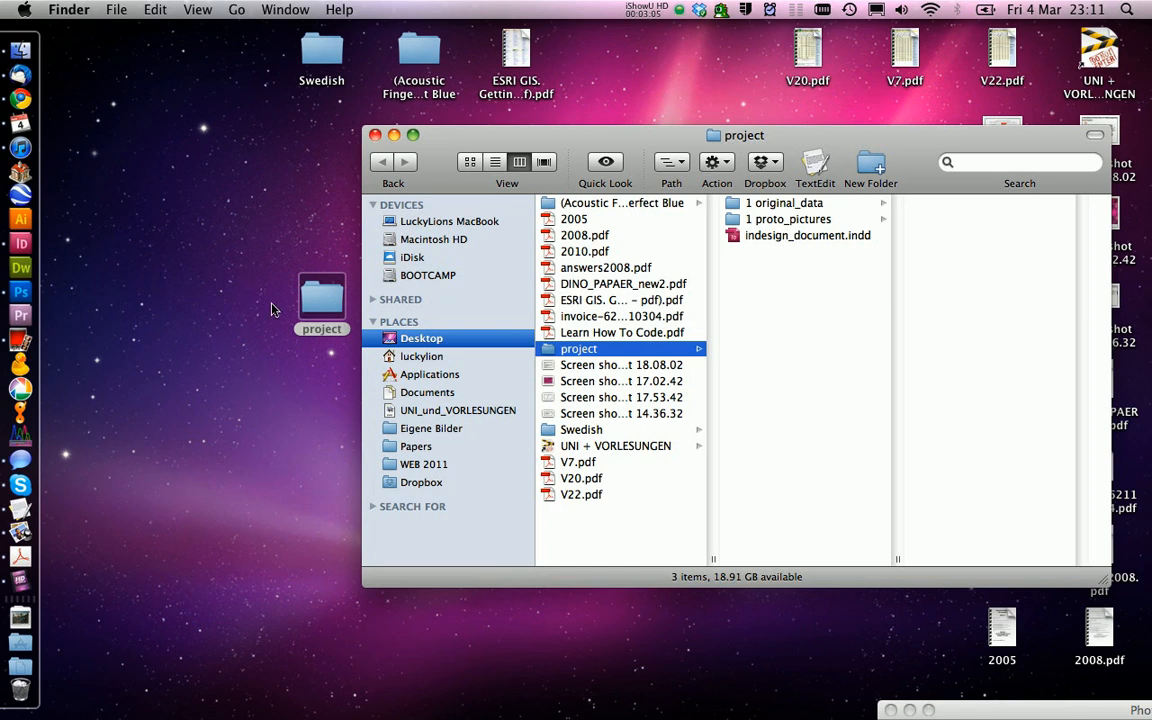
{"action": "left_click", "coordinate": [376, 136]}
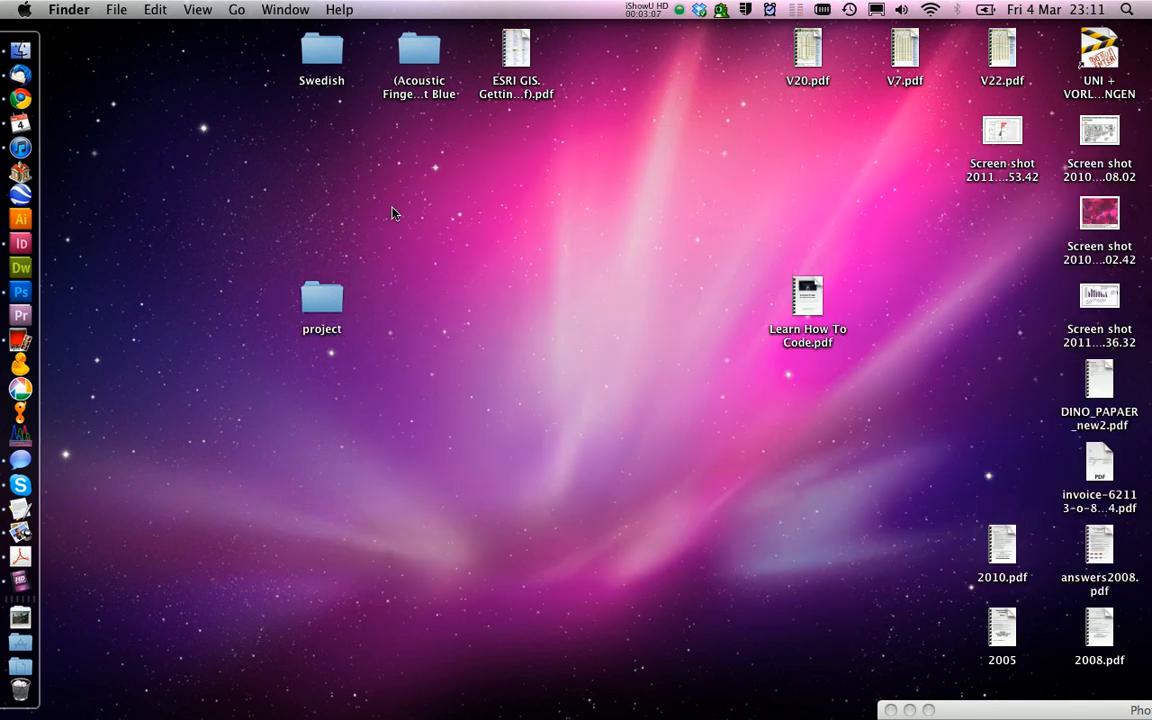
{"action": "mouse_move", "coordinate": [424, 300]}
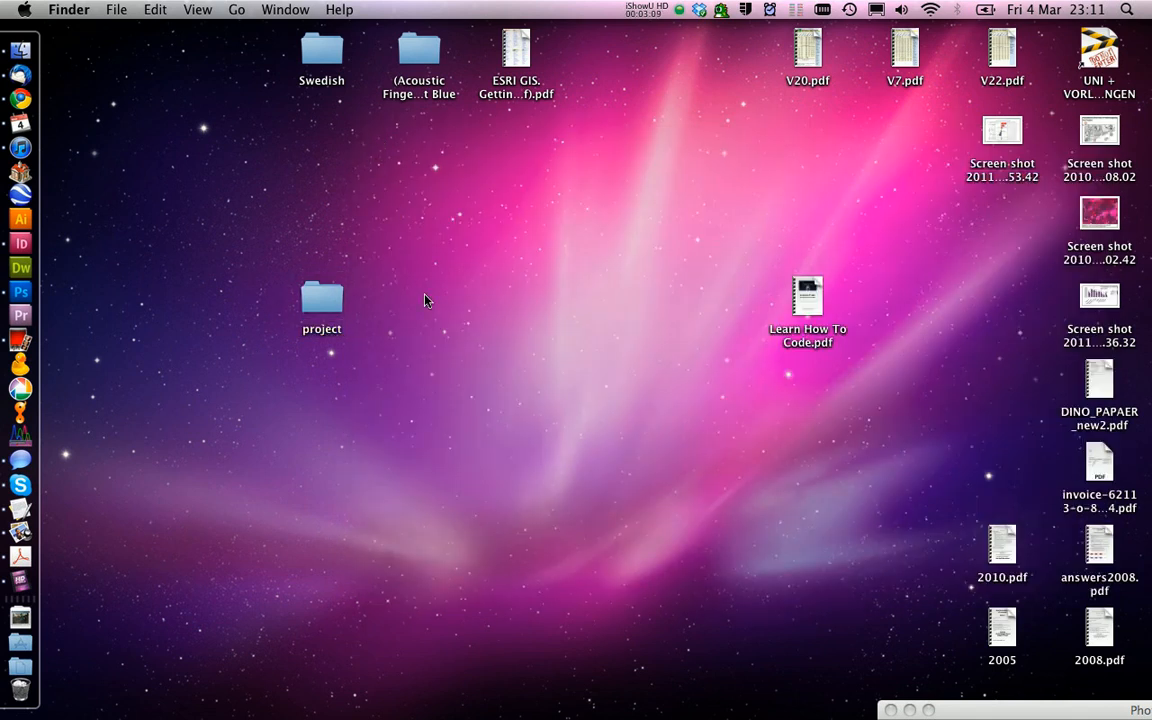
{"action": "mouse_move", "coordinate": [480, 256]}
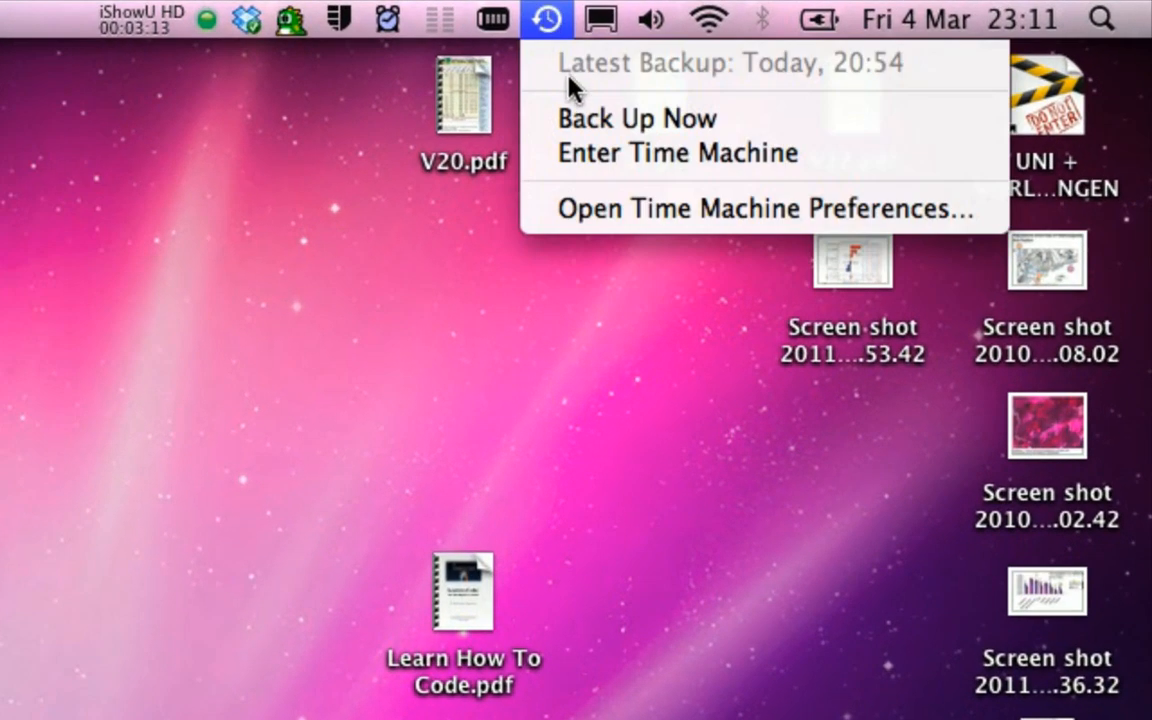
{"action": "mouse_move", "coordinate": [696, 80]}
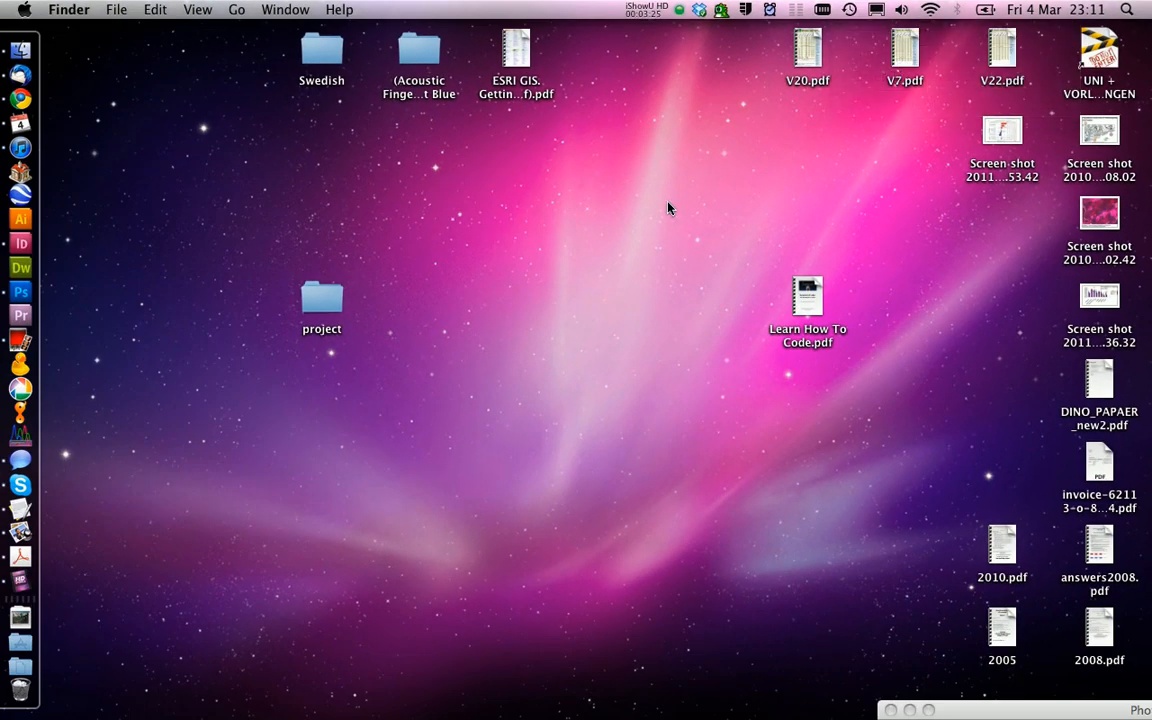
{"action": "mouse_move", "coordinate": [604, 274]}
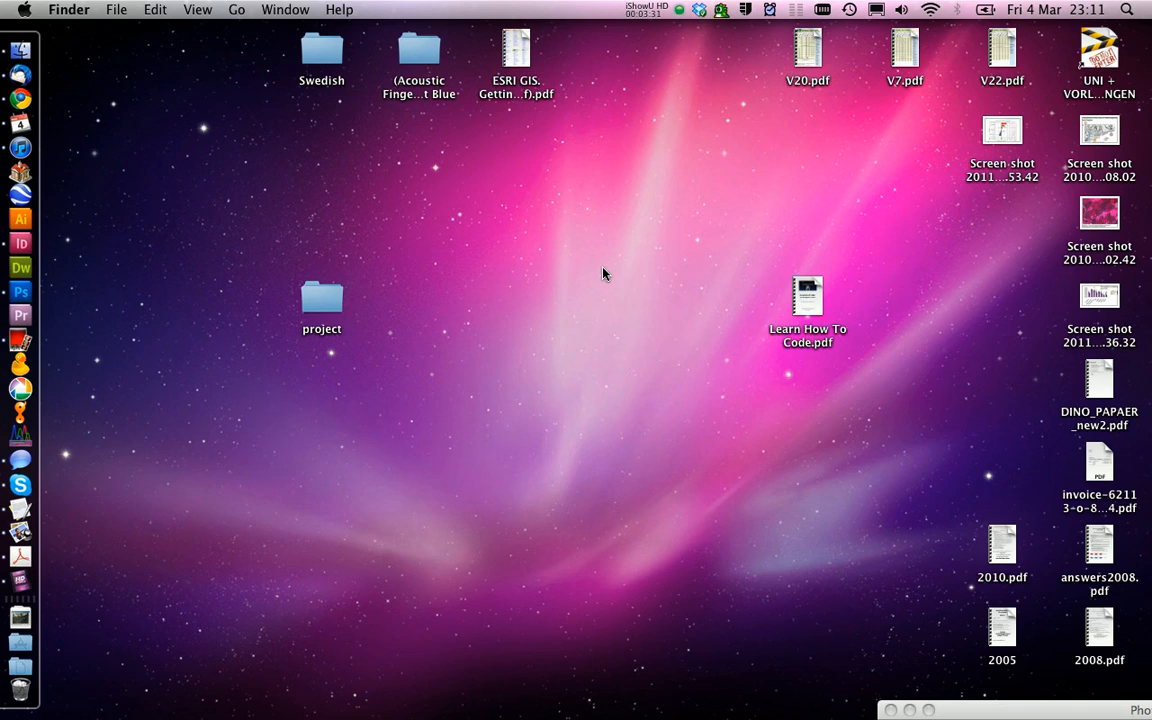
{"action": "mouse_move", "coordinate": [340, 206]}
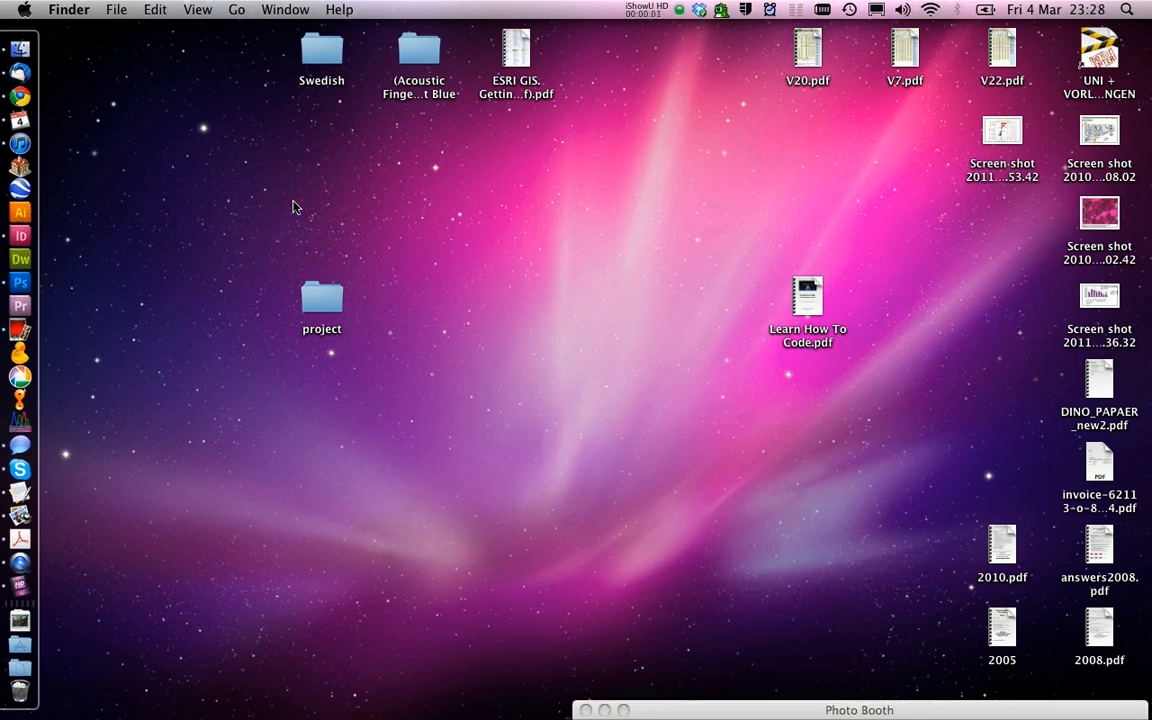
{"action": "mouse_move", "coordinate": [20, 236]}
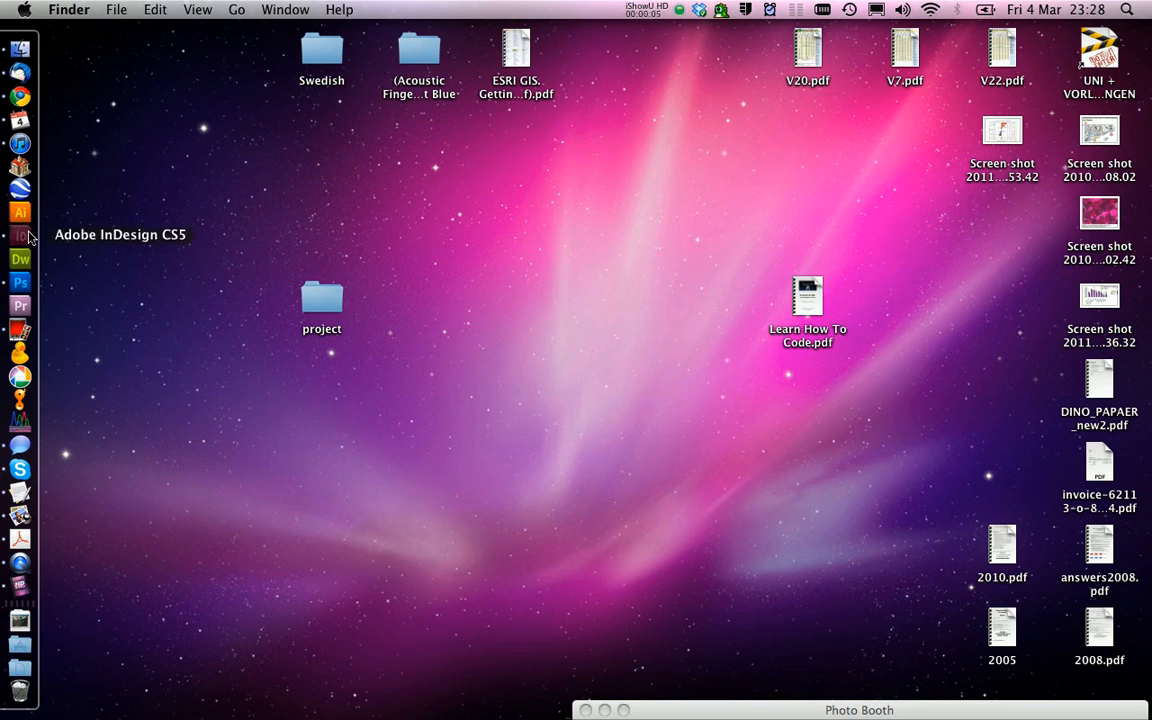
Launch InDesign and create a new A4 document without facing pages and 2 cm margins.
{"action": "left_click", "coordinate": [132, 8]}
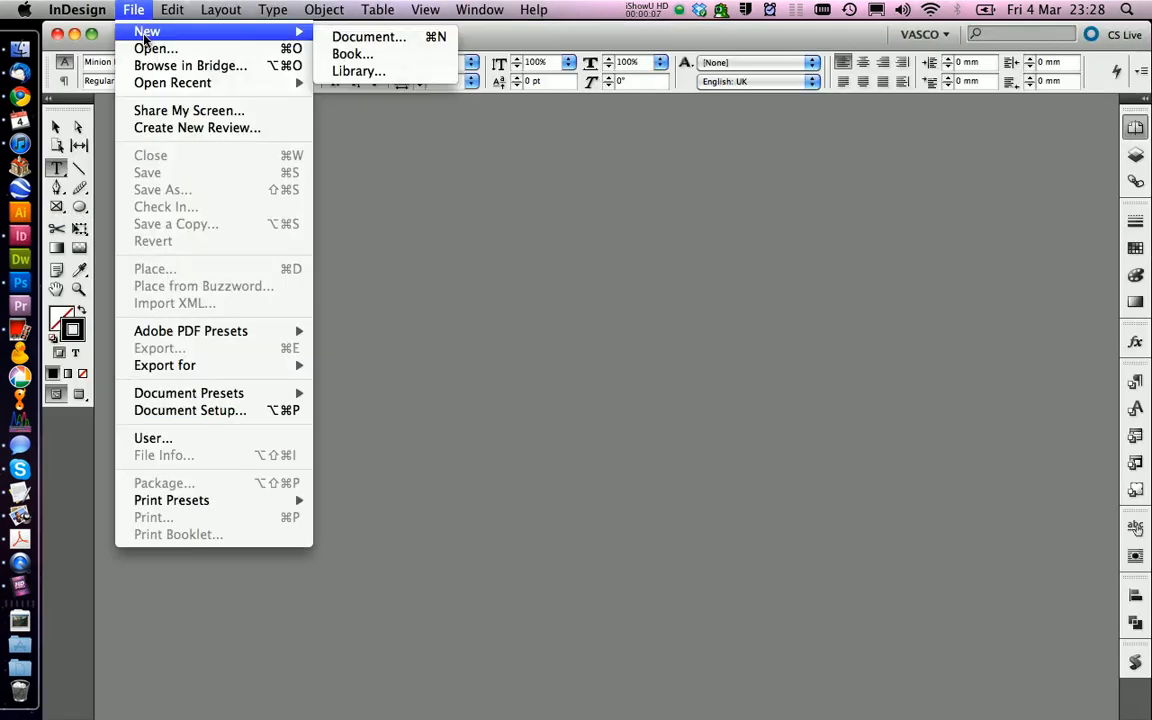
{"action": "left_click", "coordinate": [368, 36]}
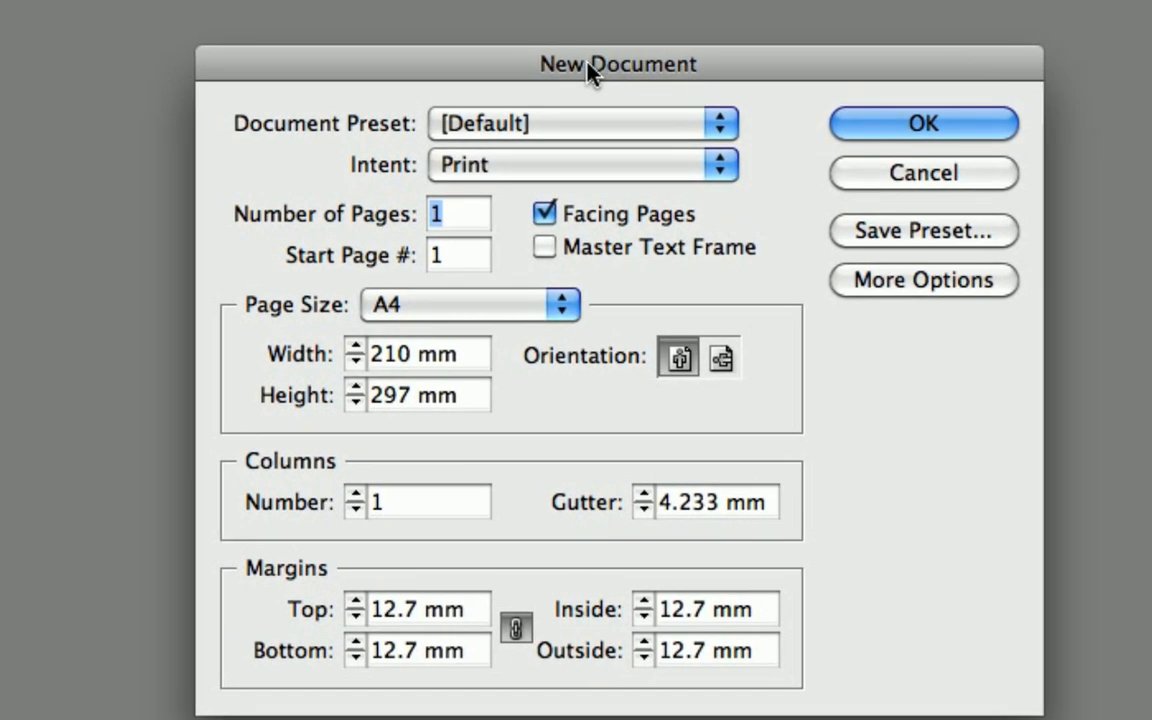
{"action": "left_click_drag", "start_coordinate": [616, 64], "coordinate": [444, 36]}
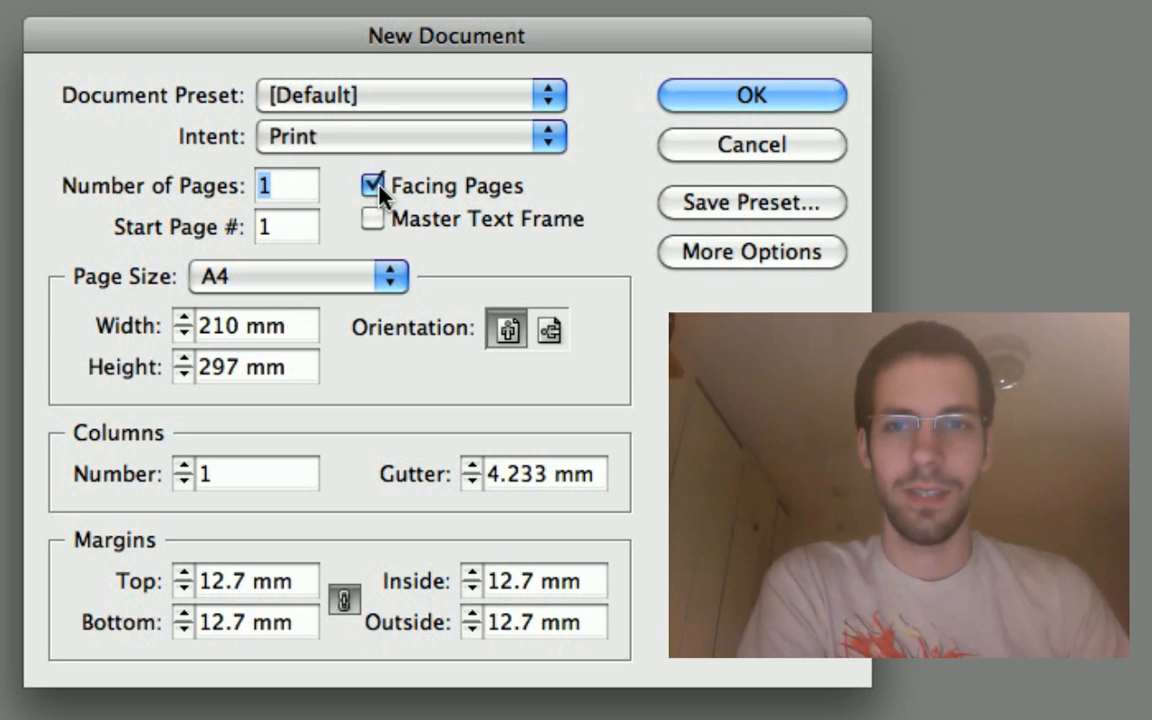
{"action": "left_click", "coordinate": [372, 184]}
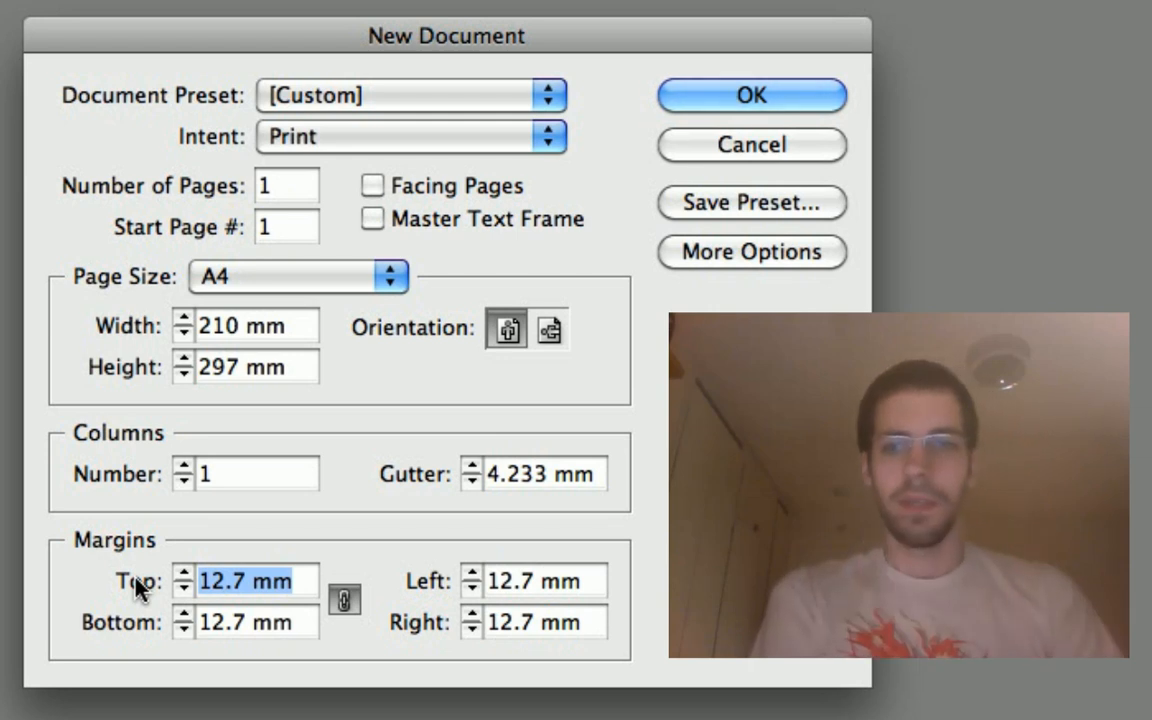
{"action": "type", "text": "2"}
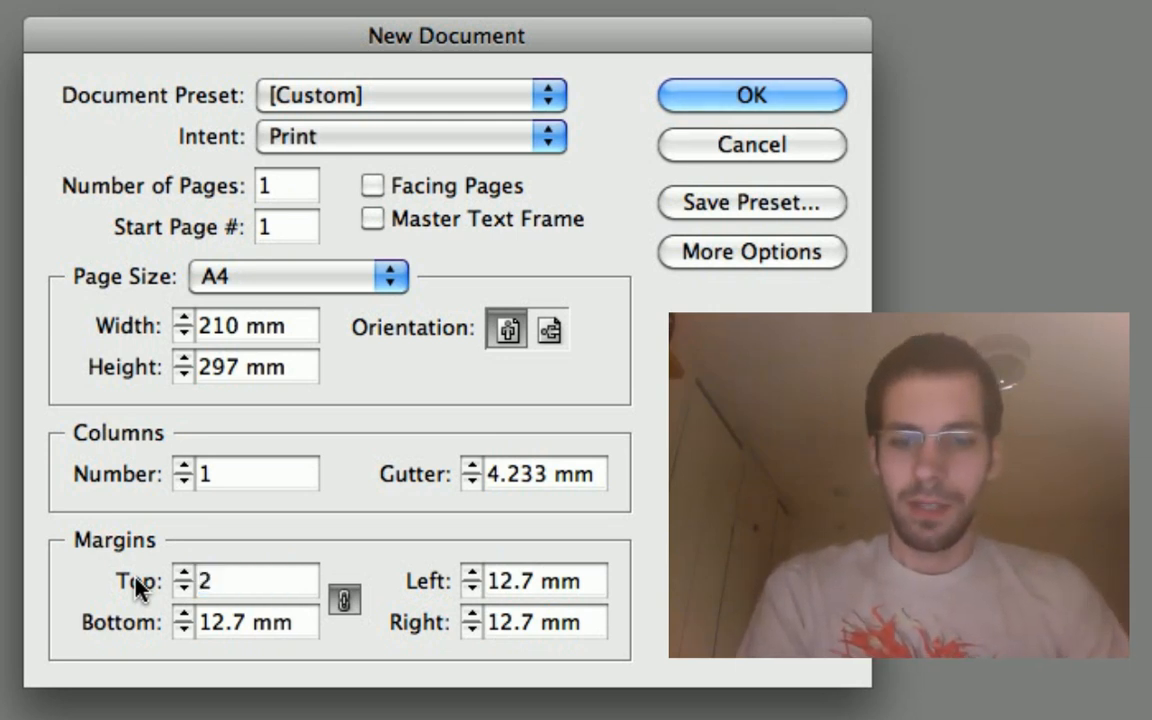
{"action": "type", "text": "cm"}
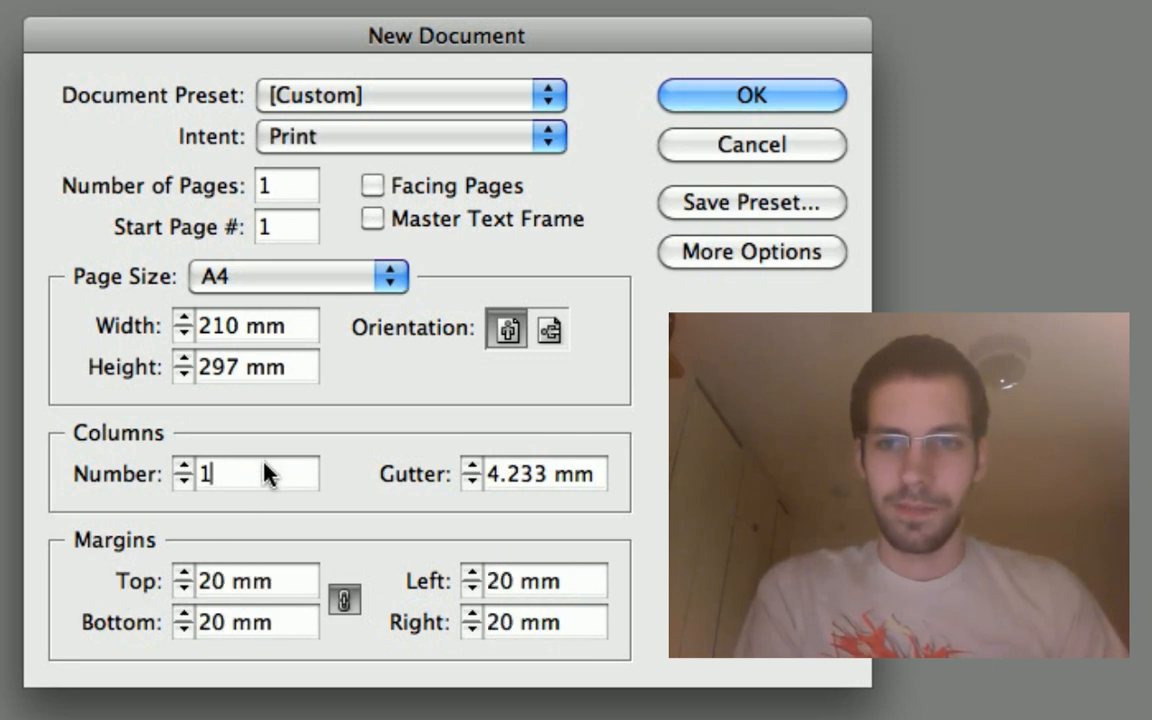
{"action": "mouse_move", "coordinate": [344, 600]}
{"action": "type", "text": "25"}
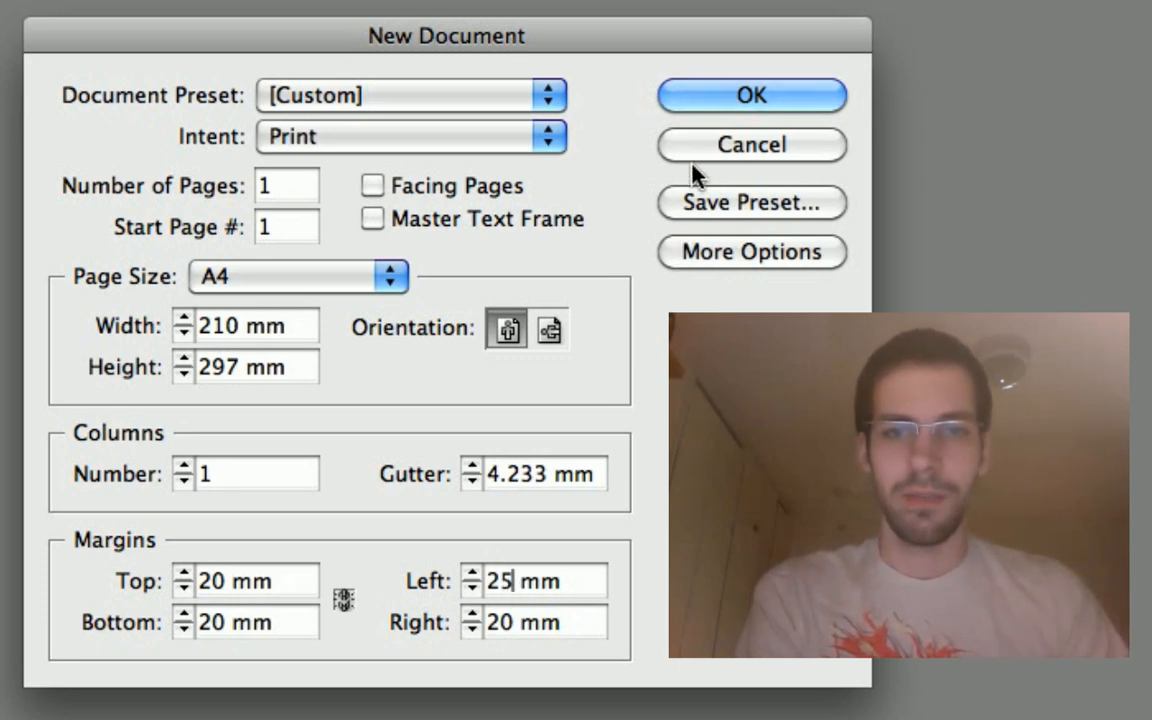
{"action": "left_click", "coordinate": [752, 96]}
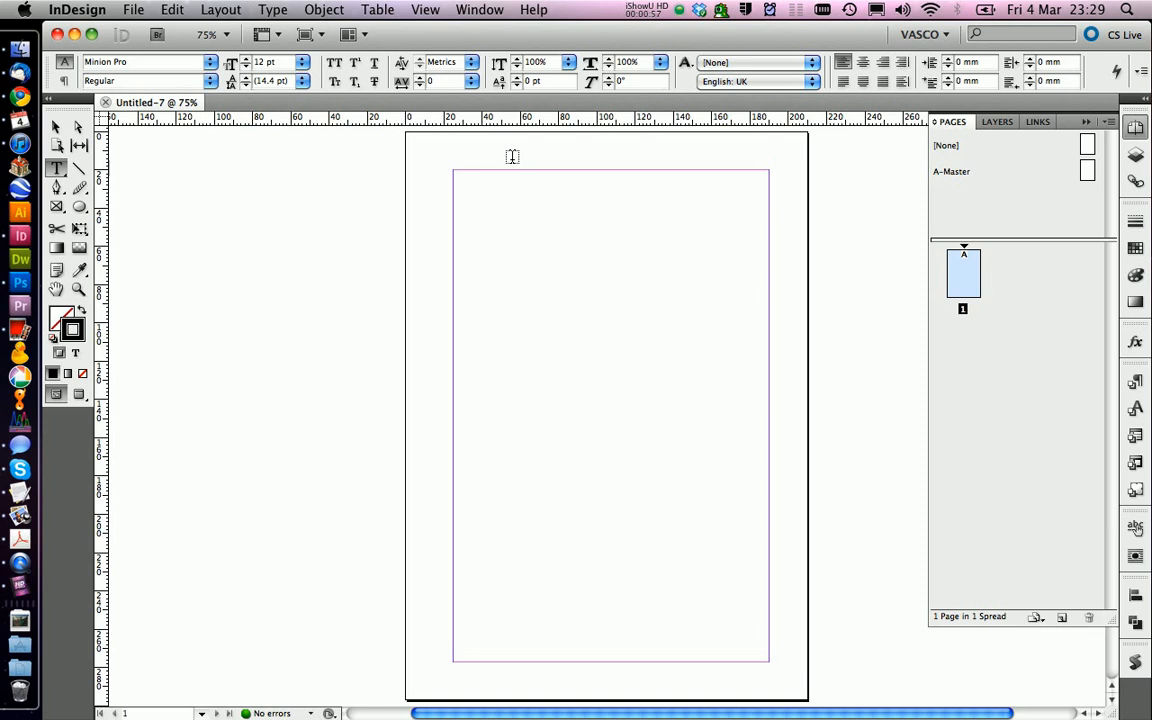
{"action": "mouse_move", "coordinate": [308, 344]}
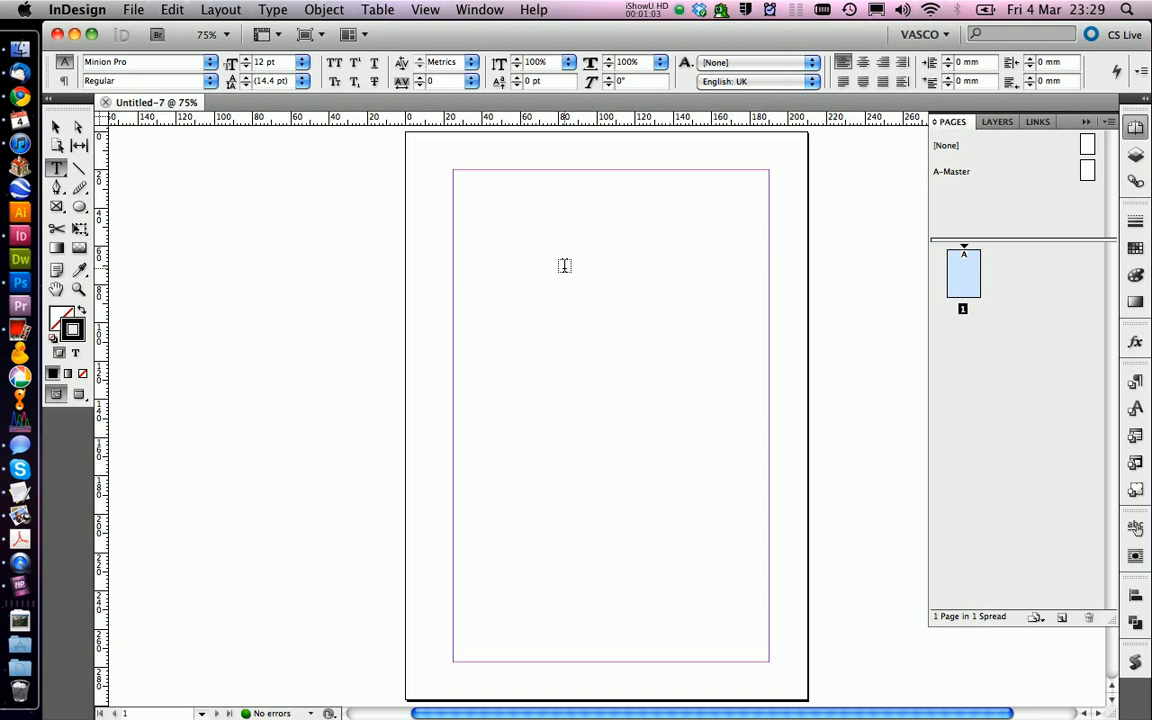
{"action": "mouse_move", "coordinate": [1128, 140]}
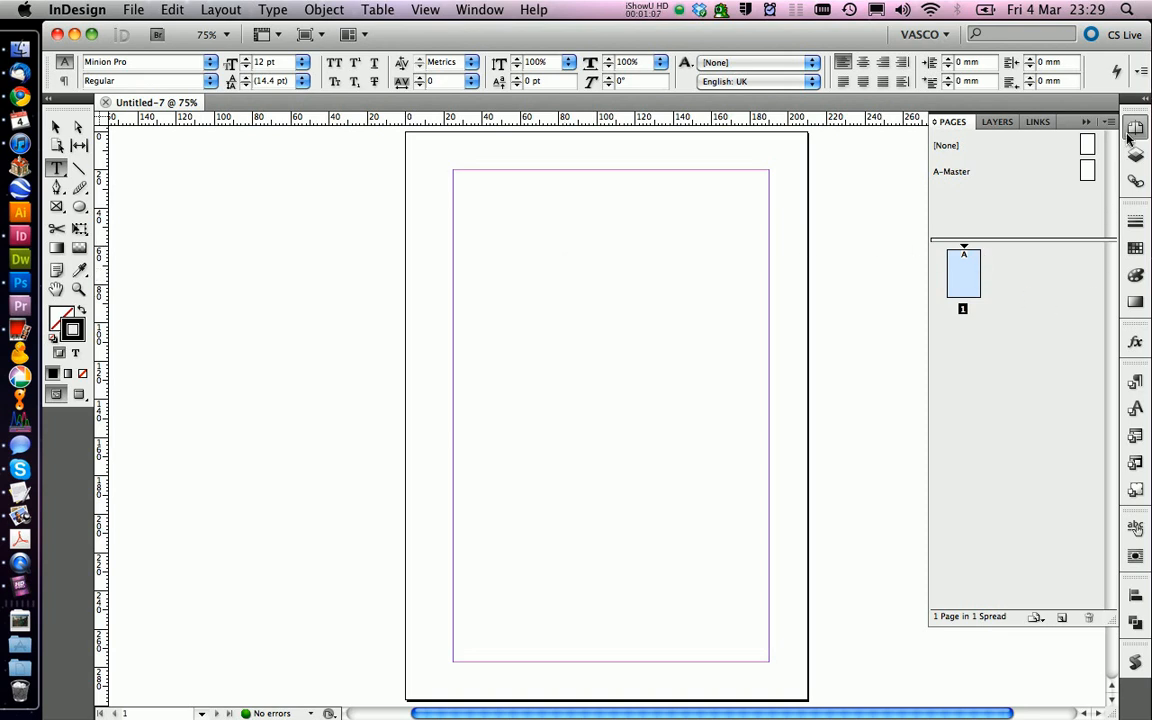
{"action": "mouse_move", "coordinate": [1134, 340]}
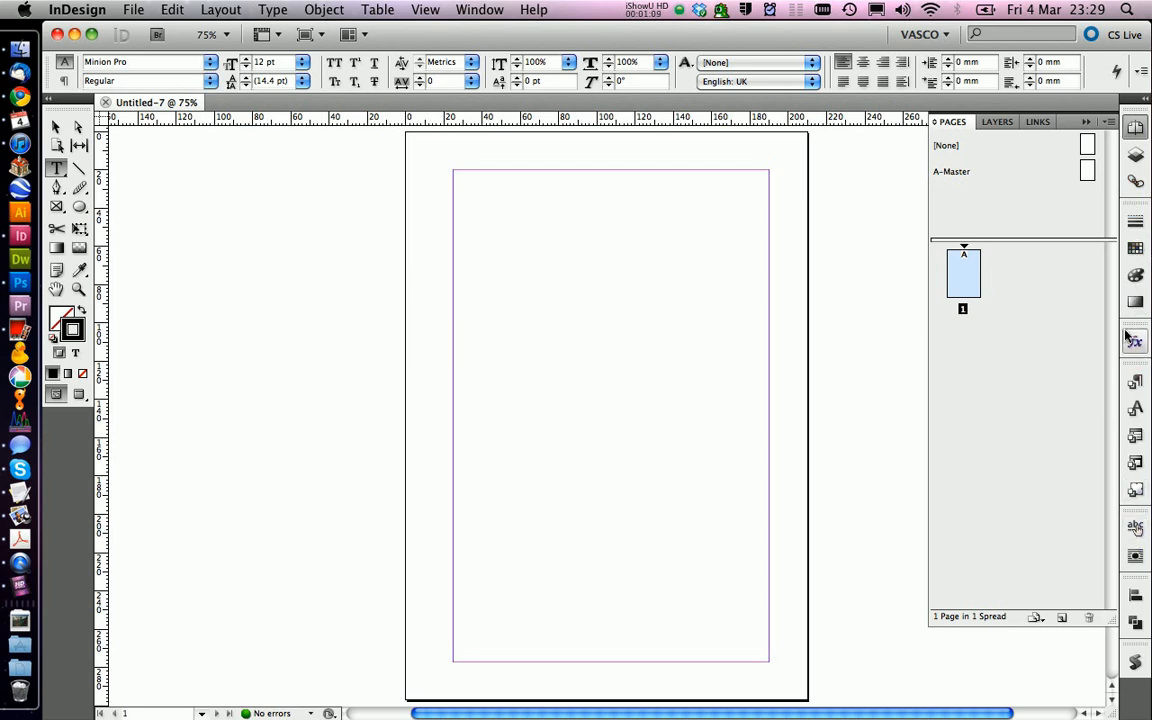
{"action": "mouse_move", "coordinate": [1136, 464]}
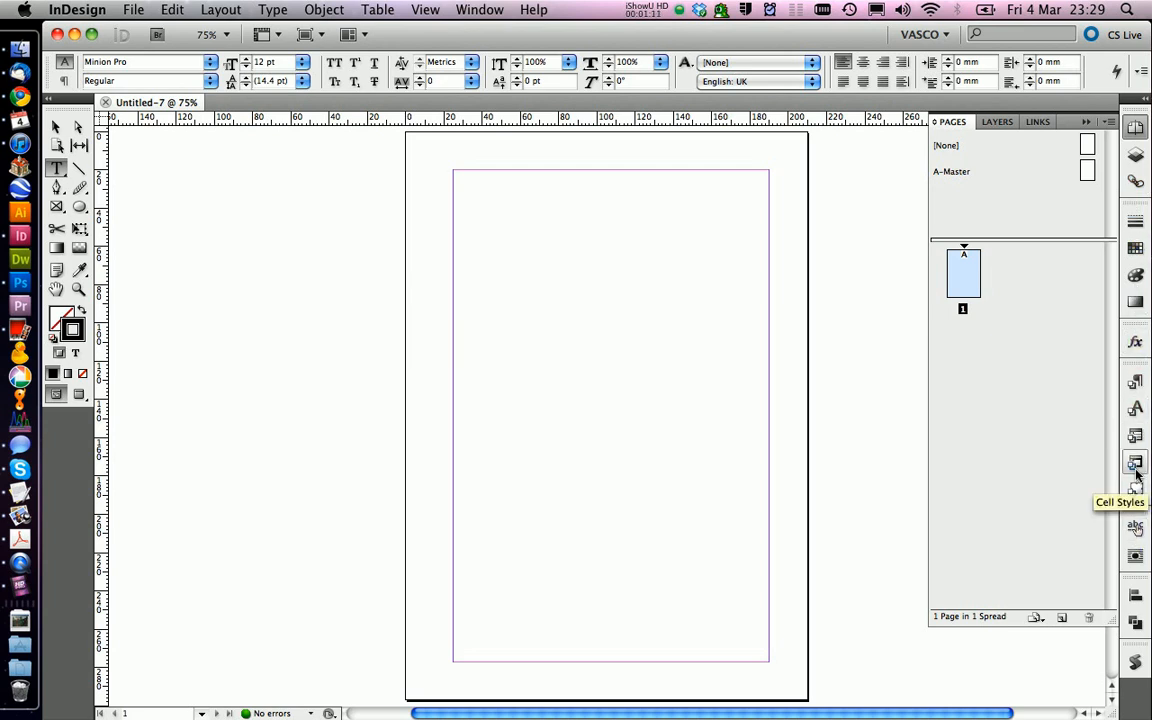
{"action": "mouse_move", "coordinate": [604, 384]}
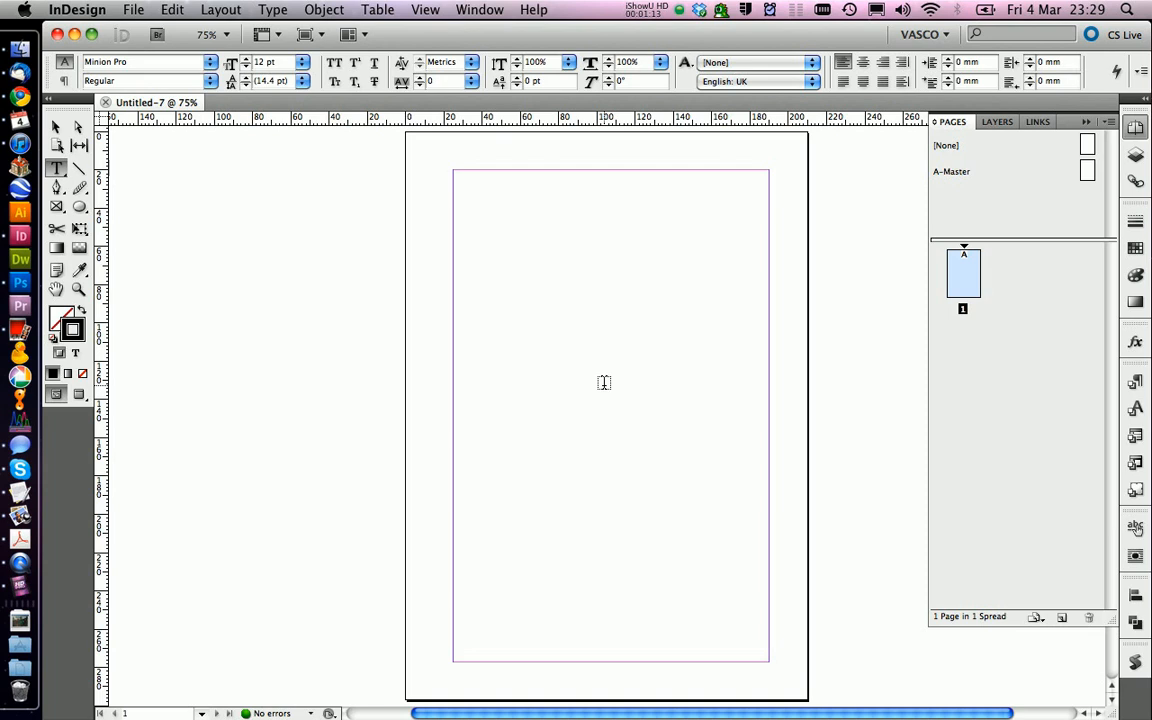
{"action": "mouse_move", "coordinate": [586, 338]}
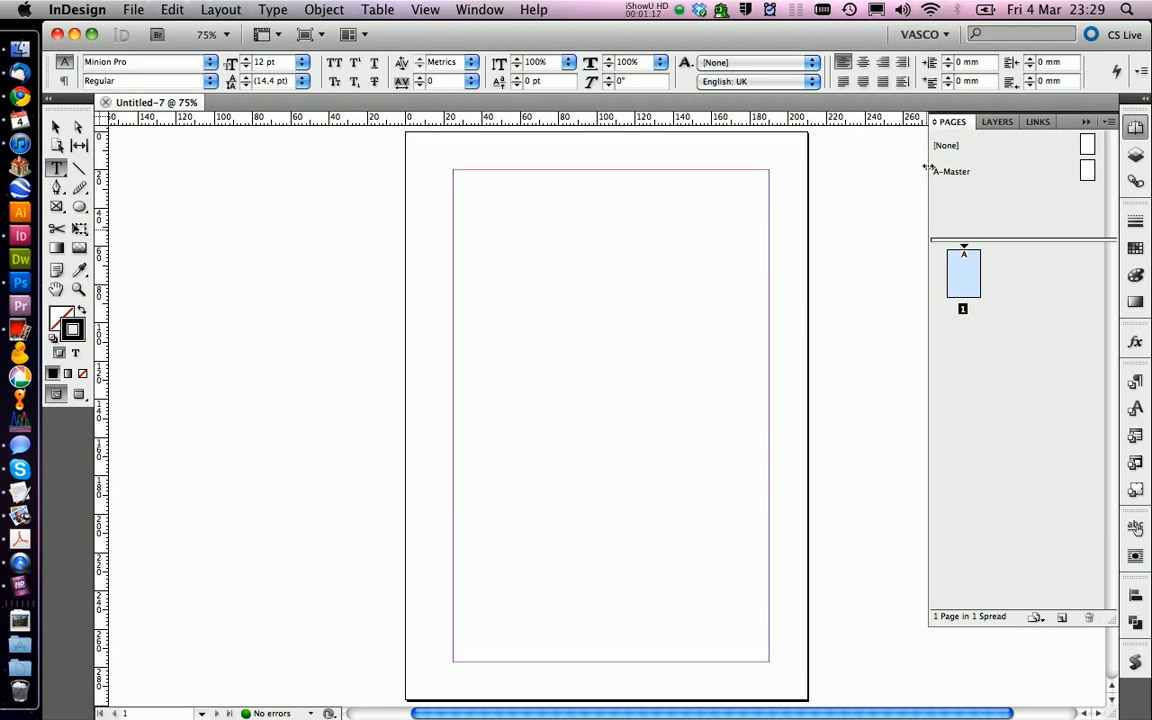
{"action": "left_click", "coordinate": [920, 34]}
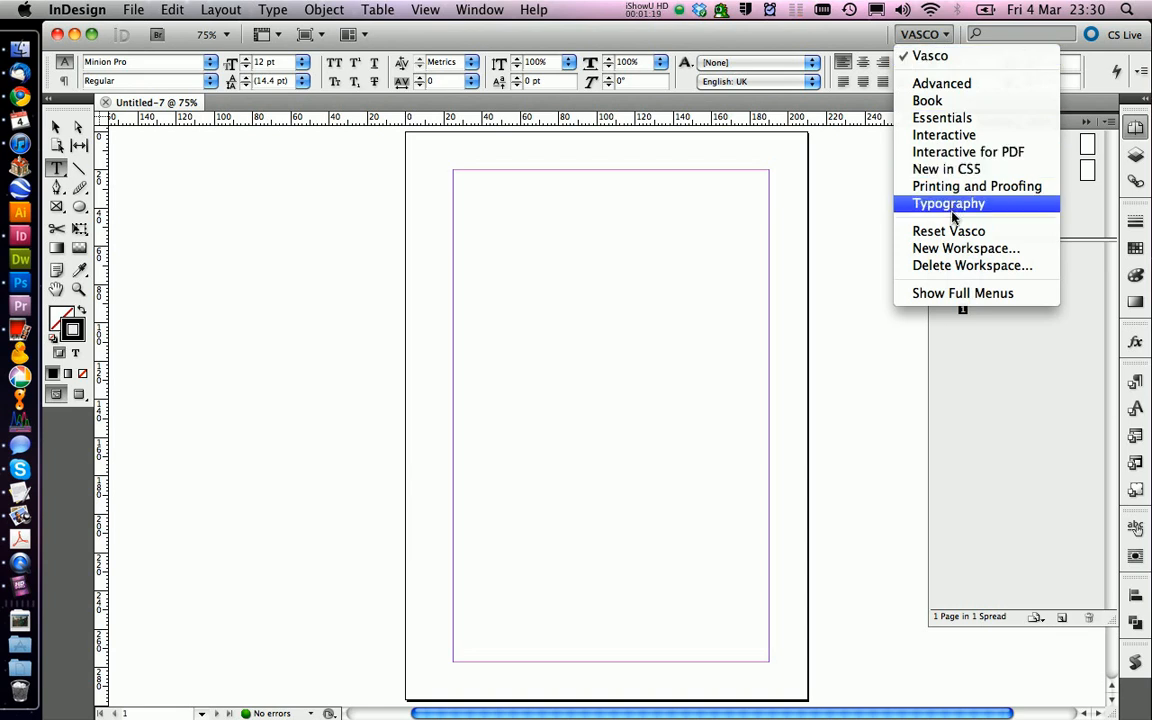
{"action": "mouse_move", "coordinate": [964, 248]}
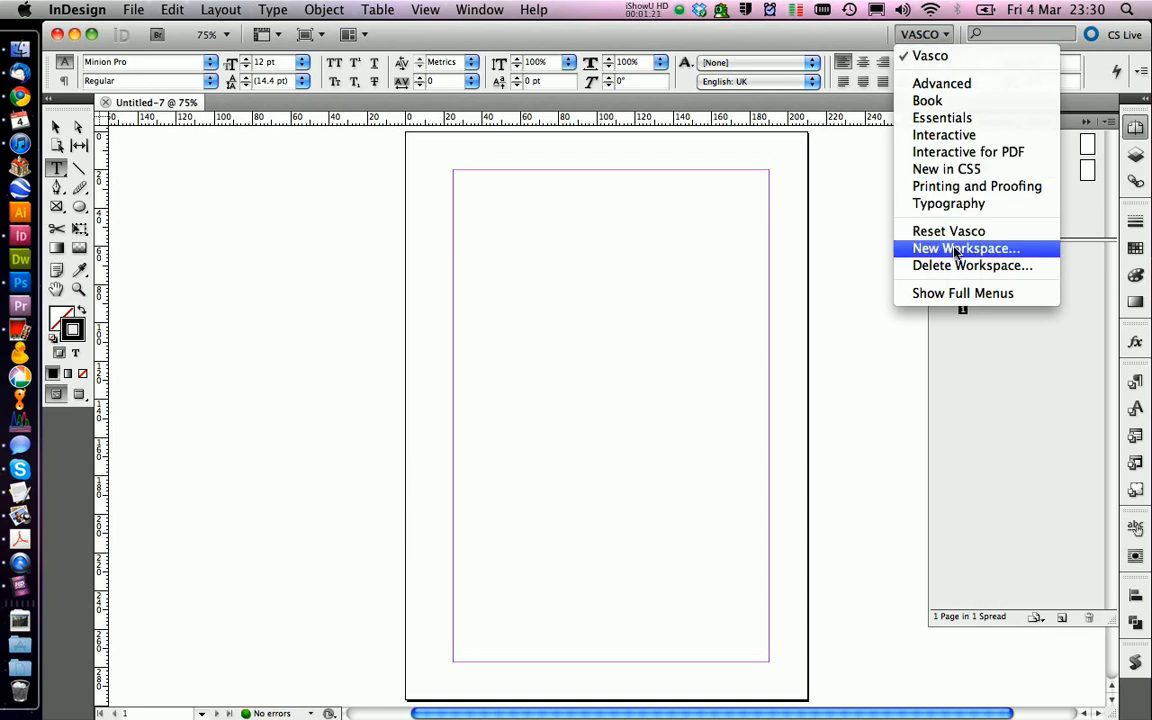
{"action": "left_click", "coordinate": [964, 248]}
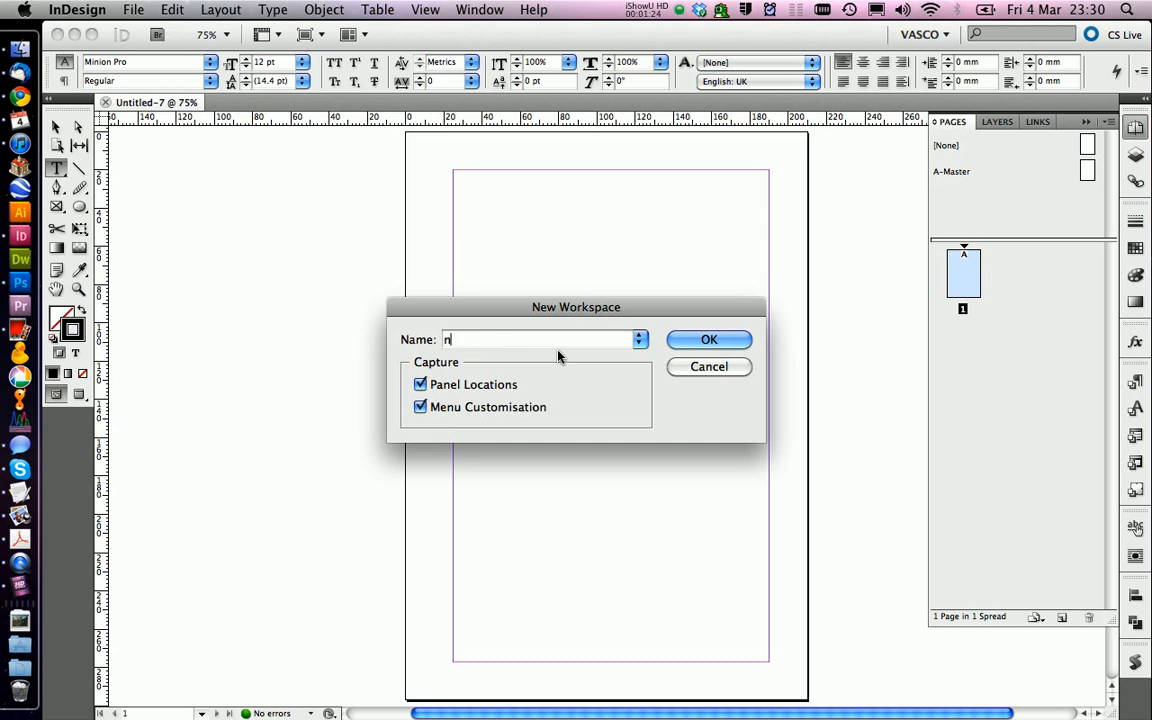
{"action": "type", "text": "ame"}
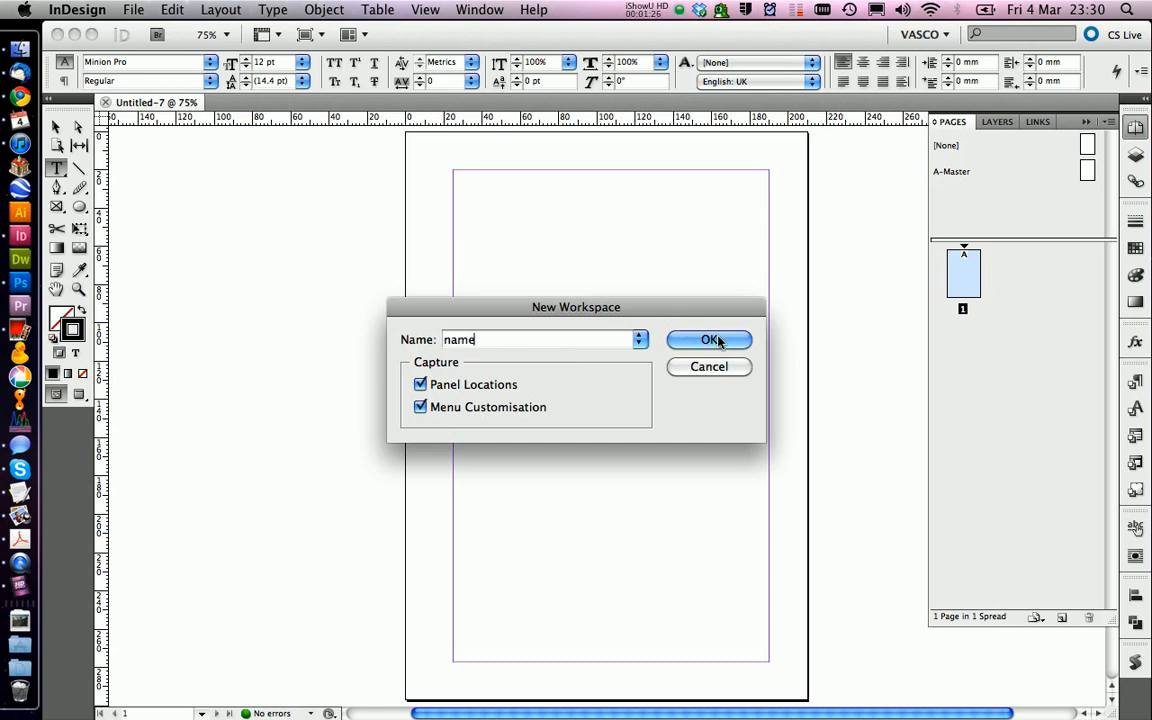
{"action": "left_click", "coordinate": [710, 340]}
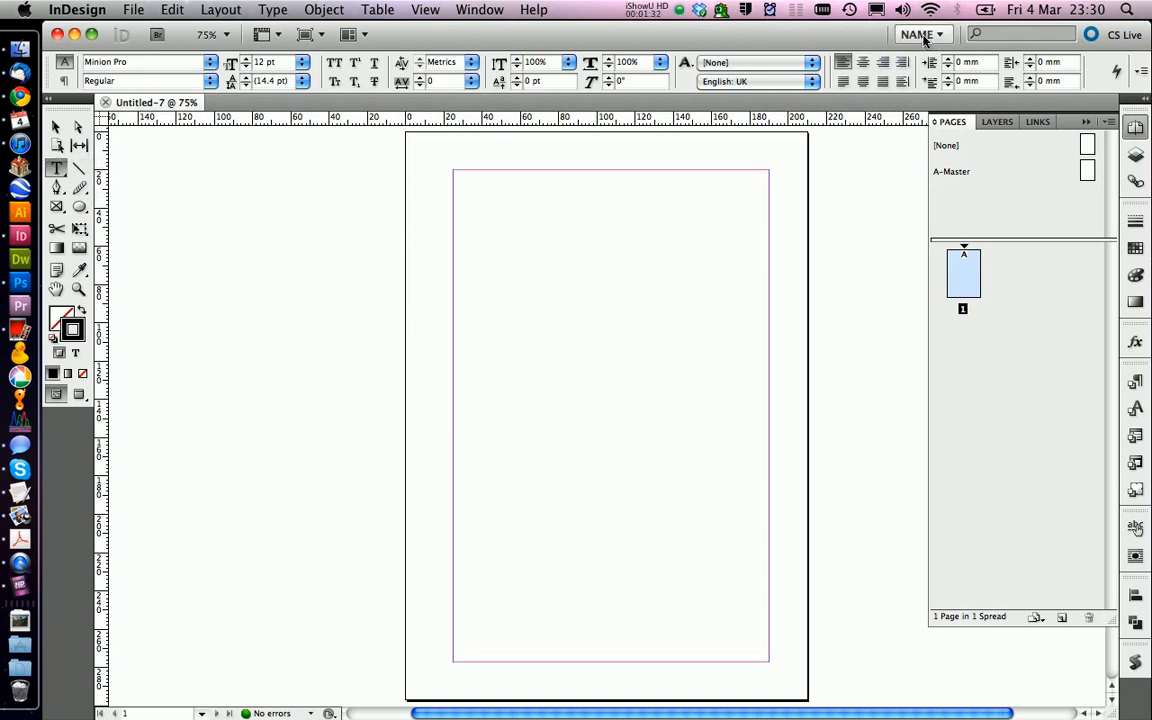
{"action": "left_click", "coordinate": [920, 34]}
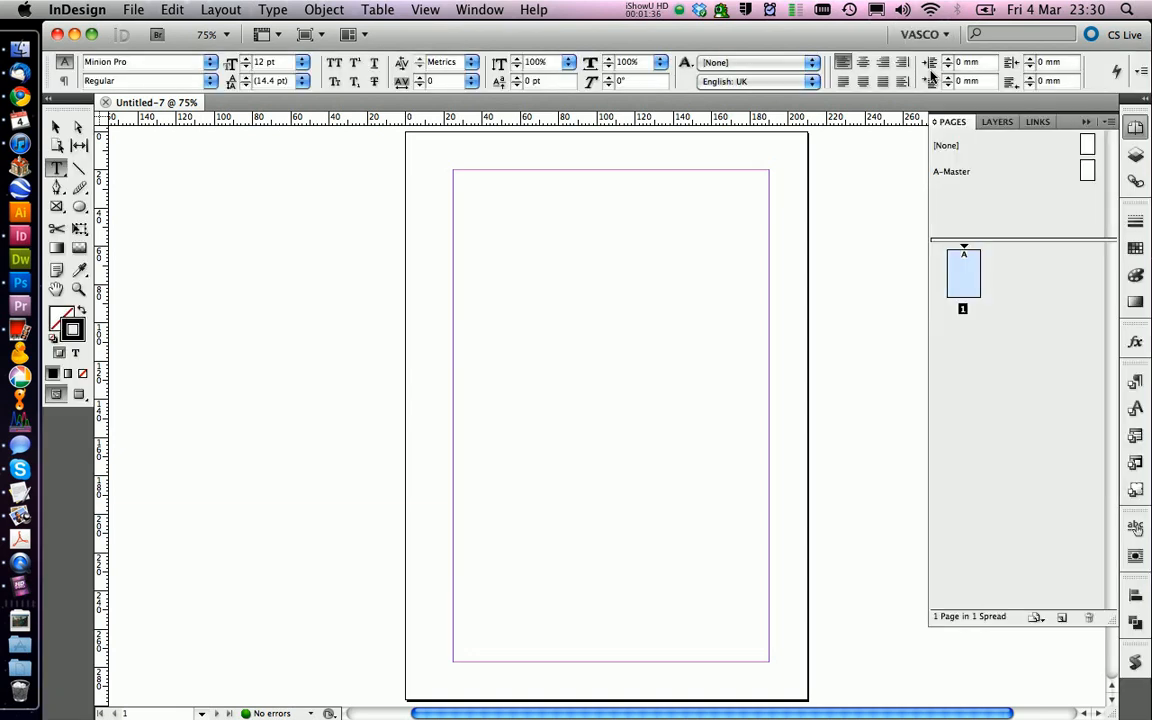
{"action": "mouse_move", "coordinate": [496, 284]}
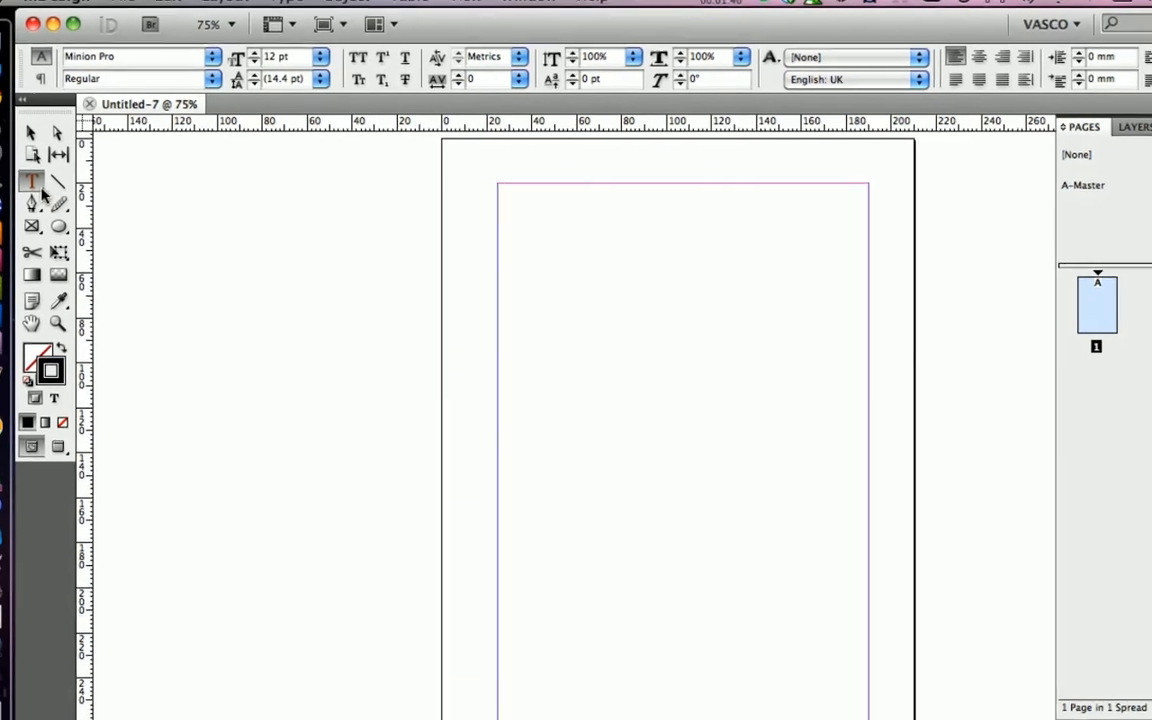
{"action": "mouse_move", "coordinate": [30, 188]}
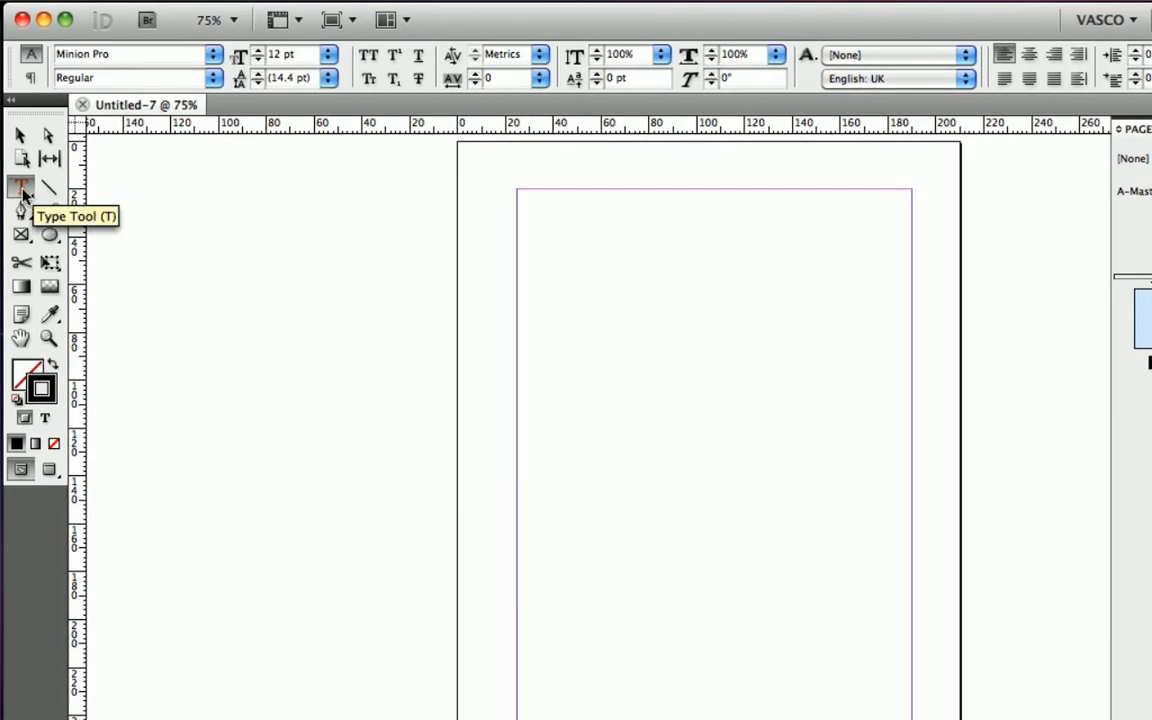
Draw a text frame inside the margins, write Hello World! and select the word World.
{"action": "left_click", "coordinate": [20, 188]}
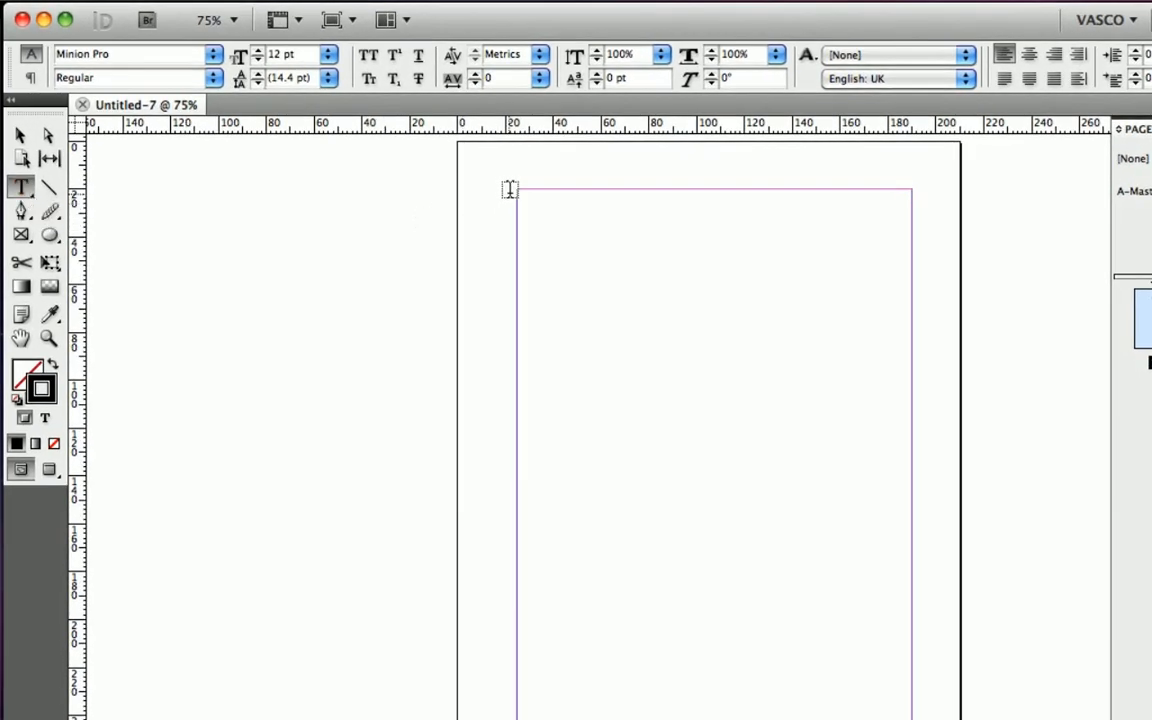
{"action": "left_click_drag", "start_coordinate": [516, 190], "coordinate": [712, 404]}
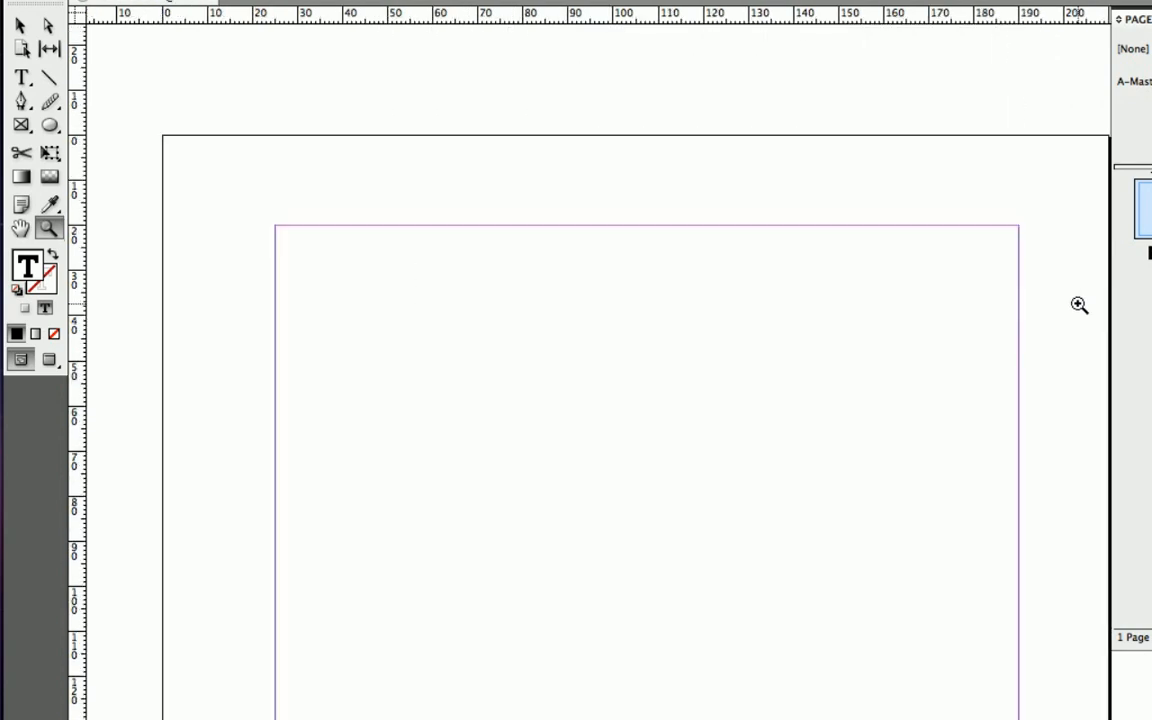
{"action": "type", "text": "Hello Worl"}
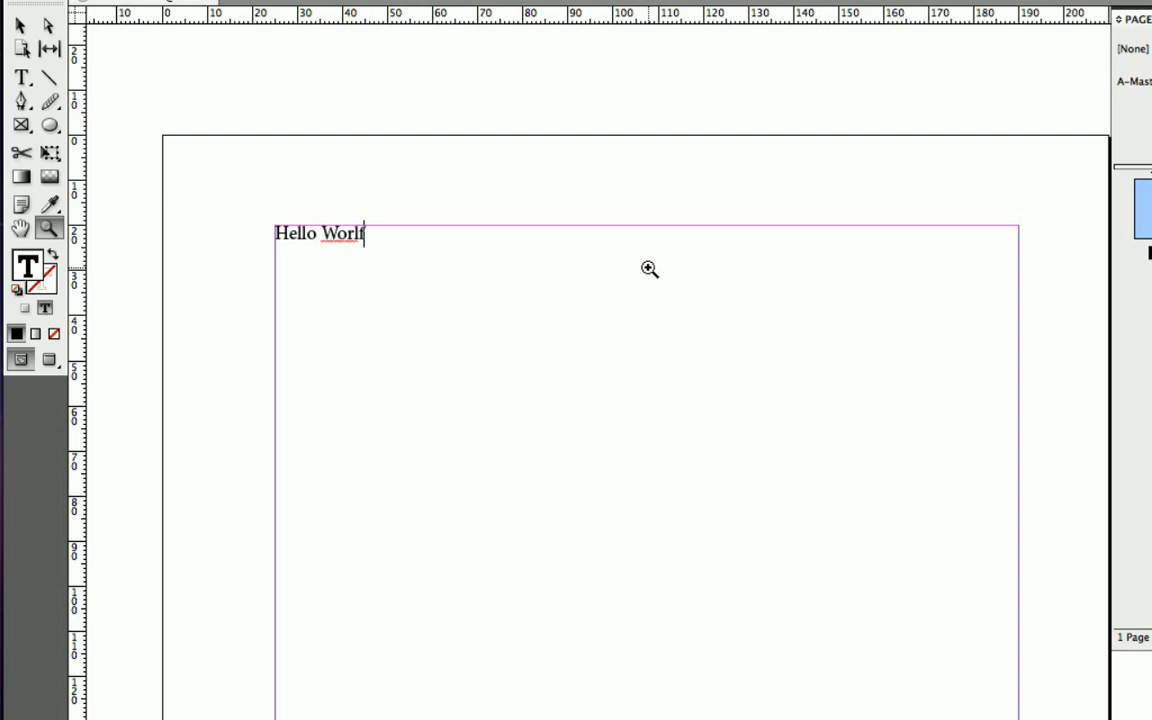
{"action": "type", "text": "d!"}
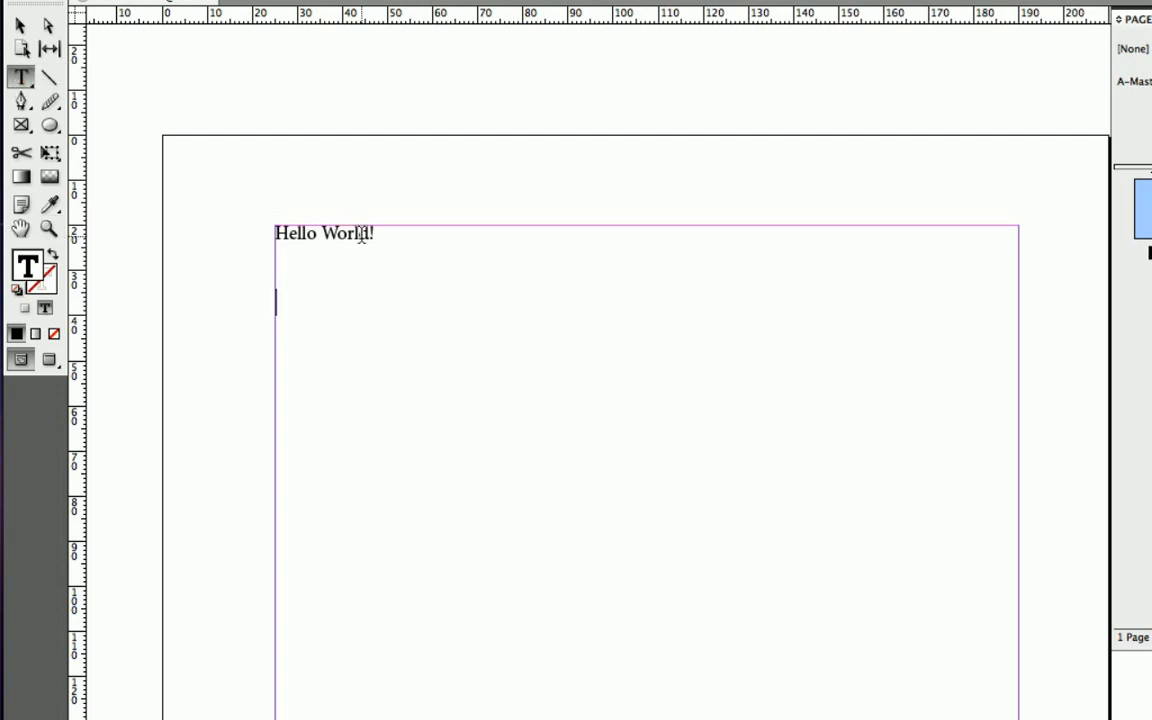
{"action": "double_click", "coordinate": [344, 232]}
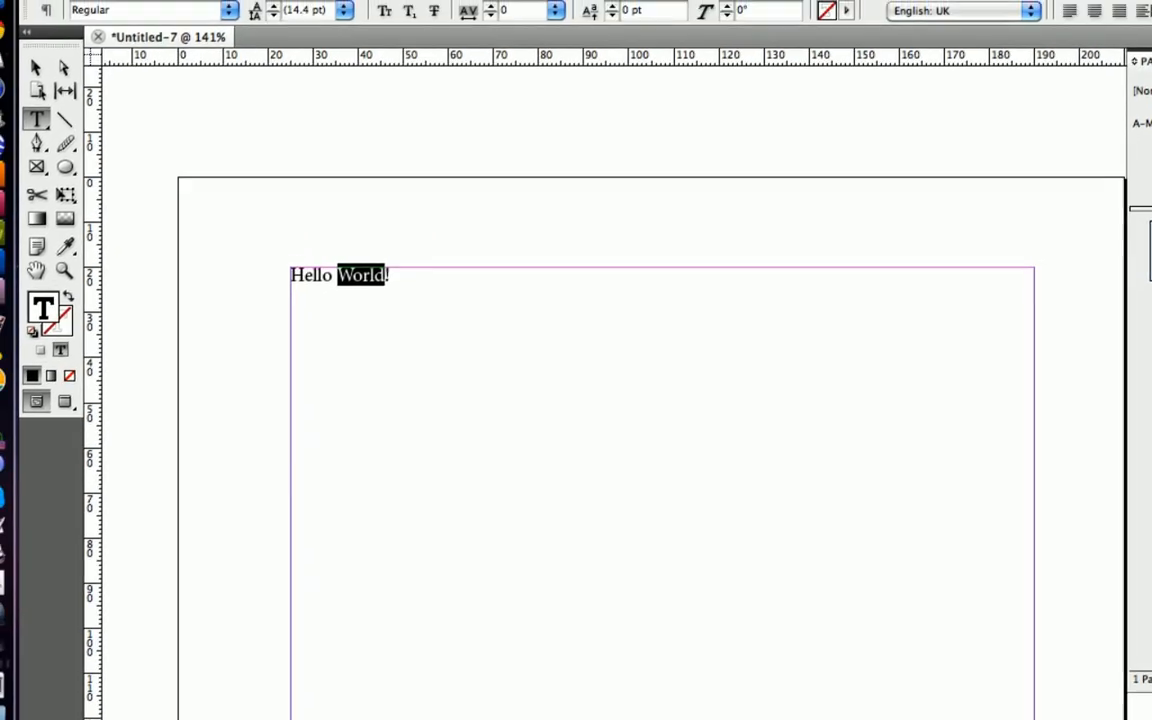
Enable Smart Text Reflow in the Type preferences and confirm.
{"action": "left_click", "coordinate": [96, 12]}
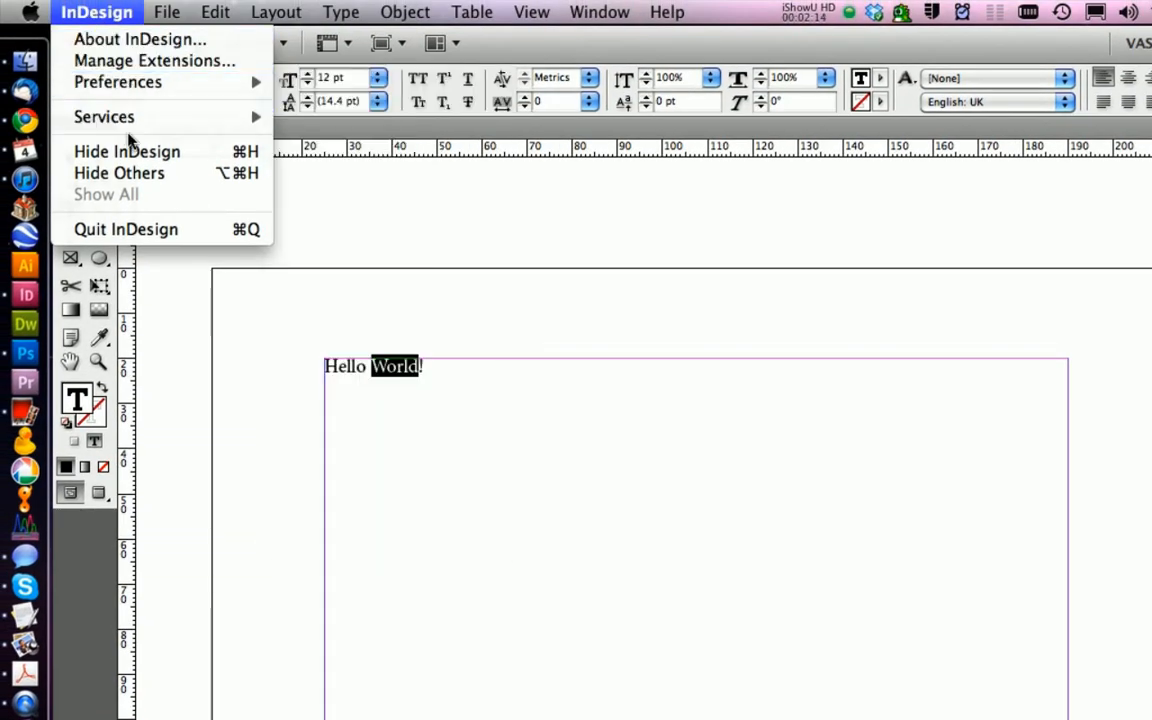
{"action": "mouse_move", "coordinate": [116, 82]}
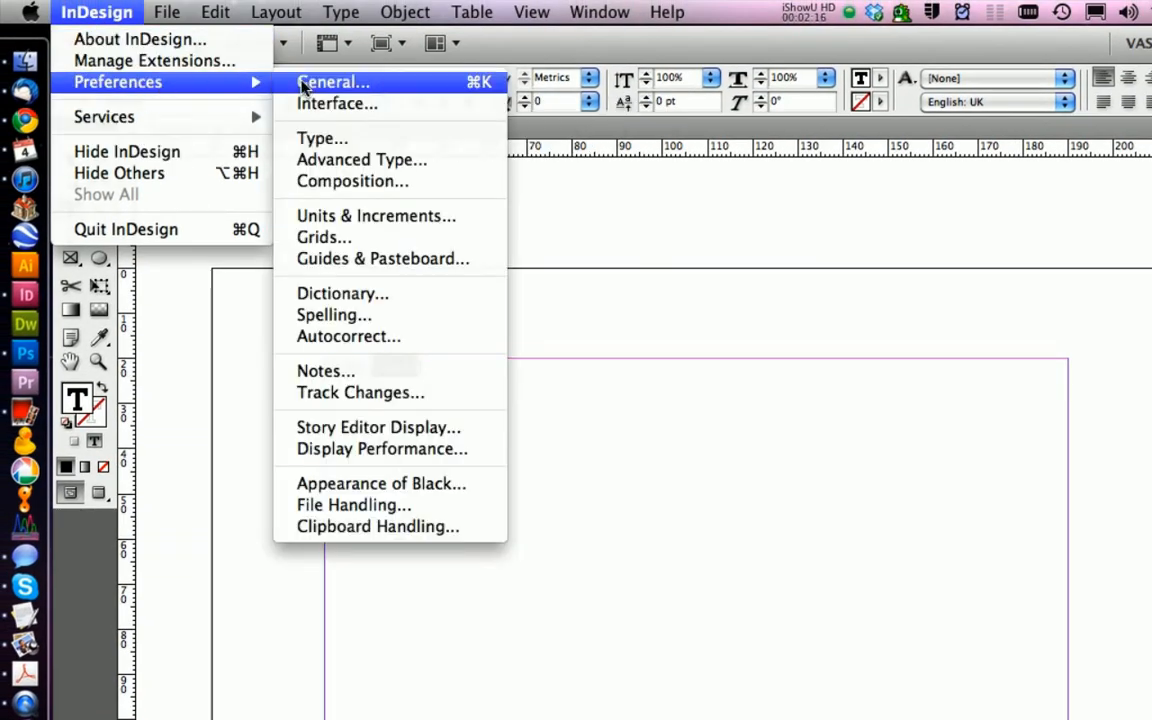
{"action": "left_click", "coordinate": [332, 82]}
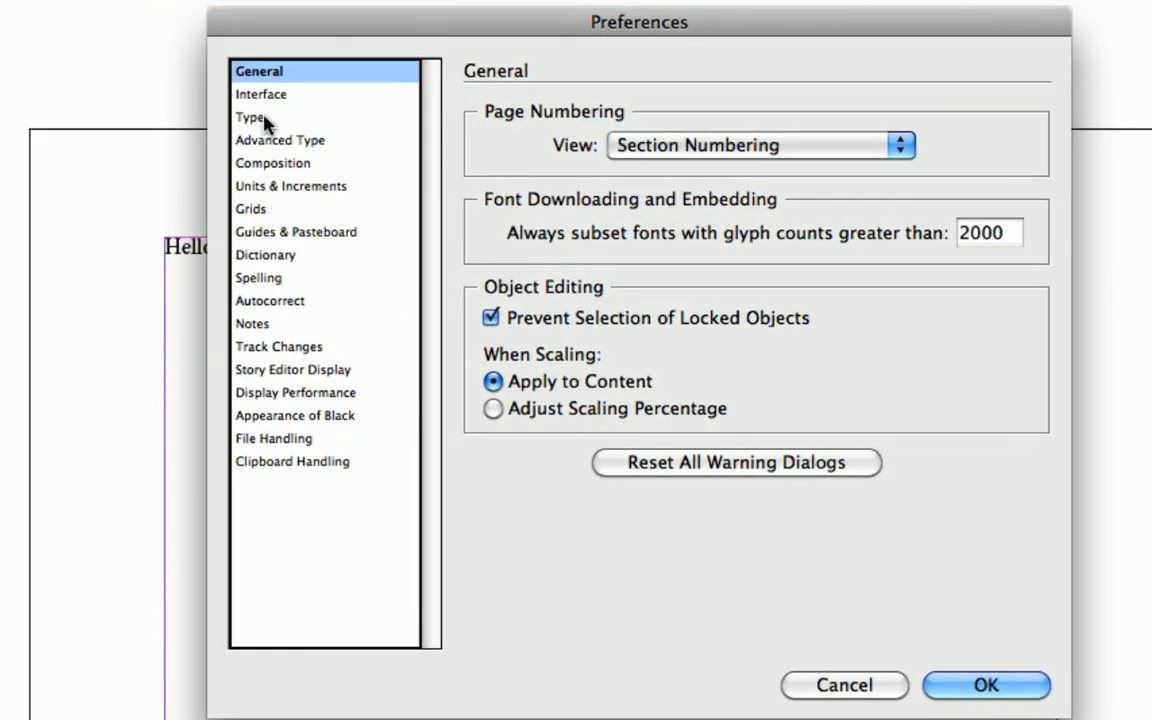
{"action": "left_click", "coordinate": [250, 116]}
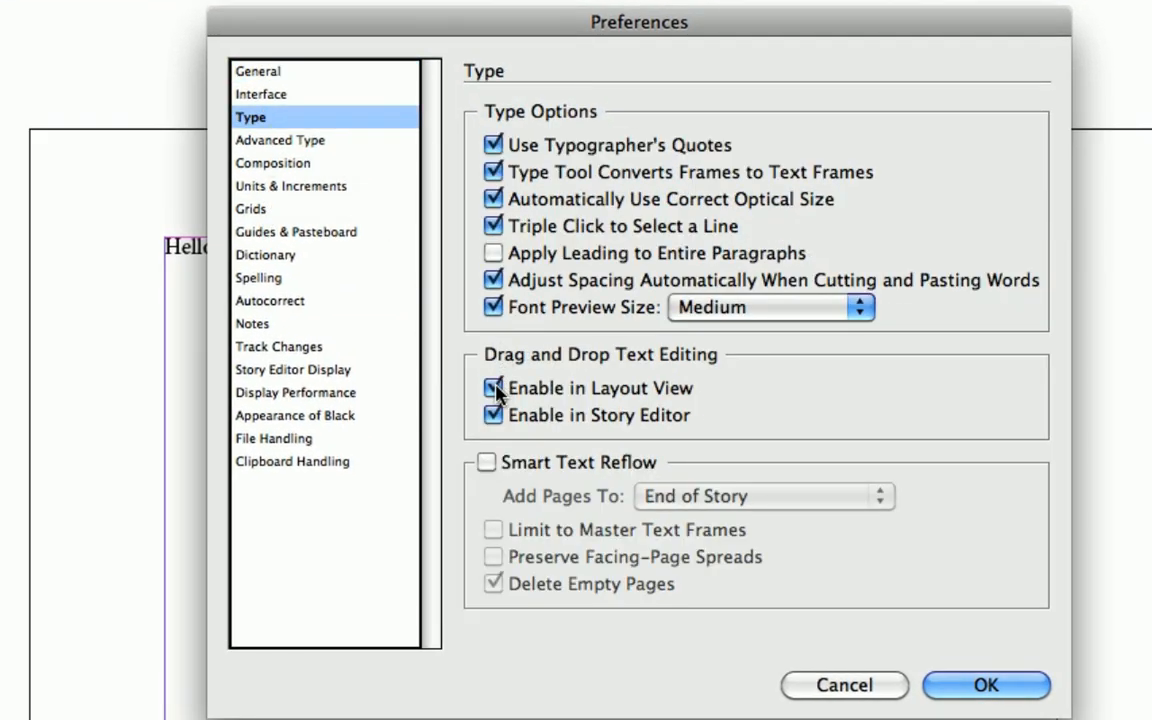
{"action": "left_click", "coordinate": [492, 388]}
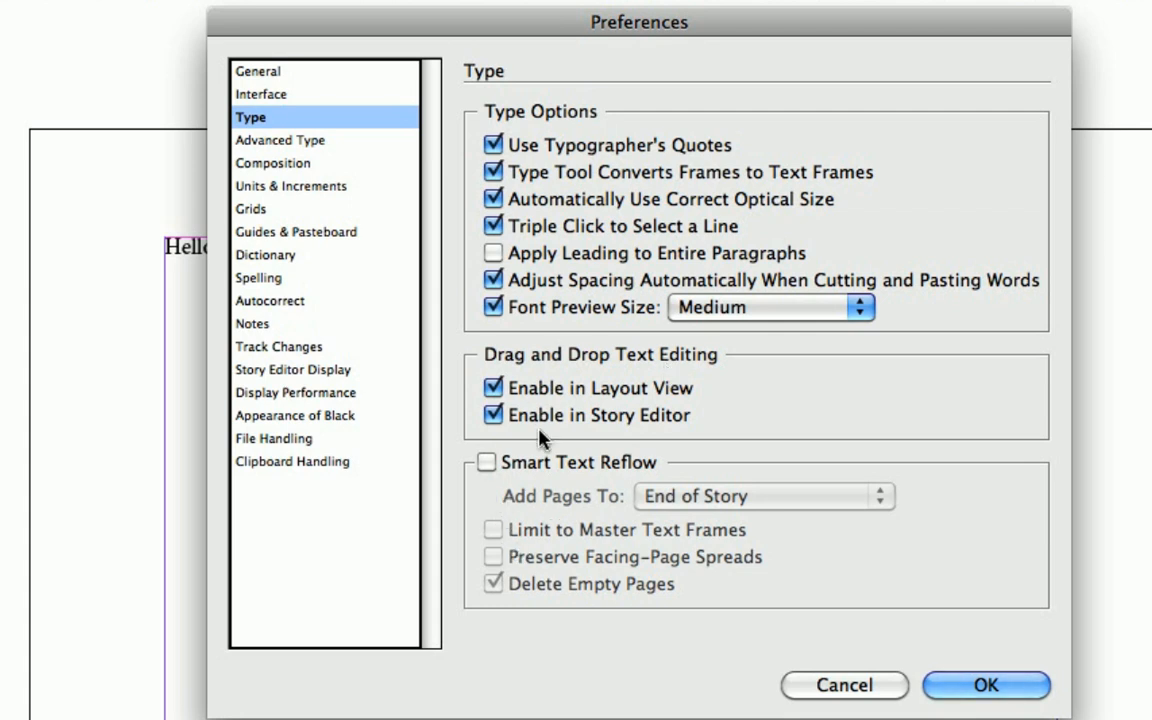
{"action": "left_click", "coordinate": [488, 462]}
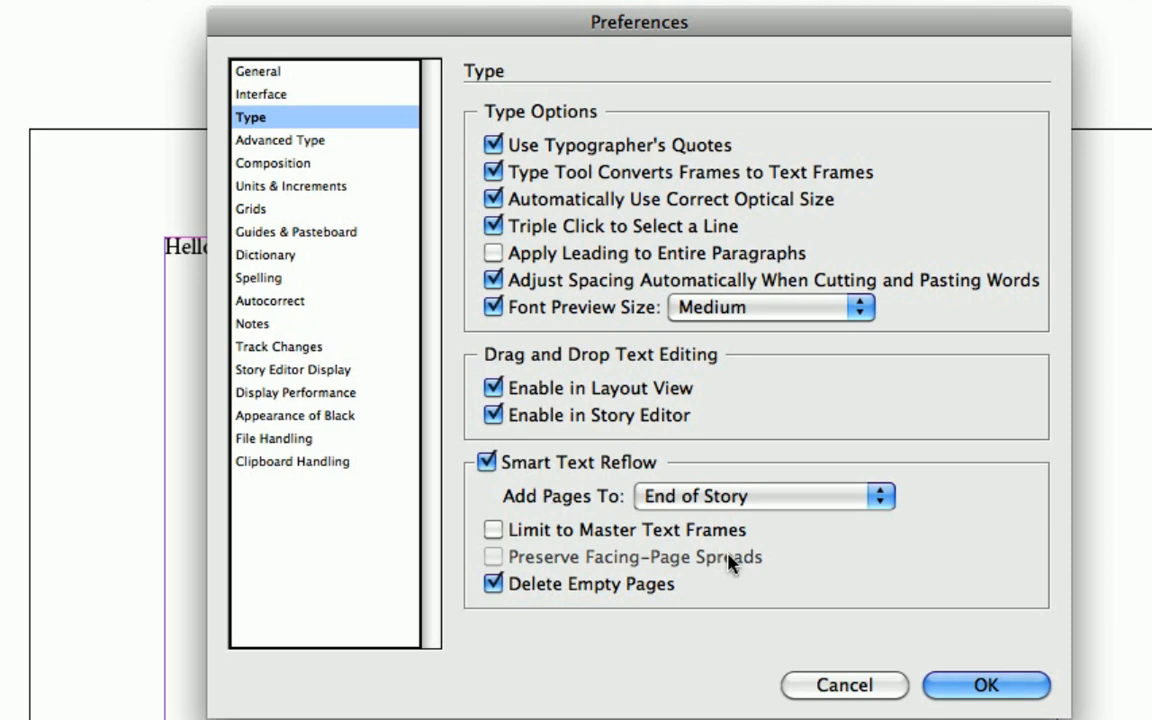
{"action": "left_click", "coordinate": [986, 684]}
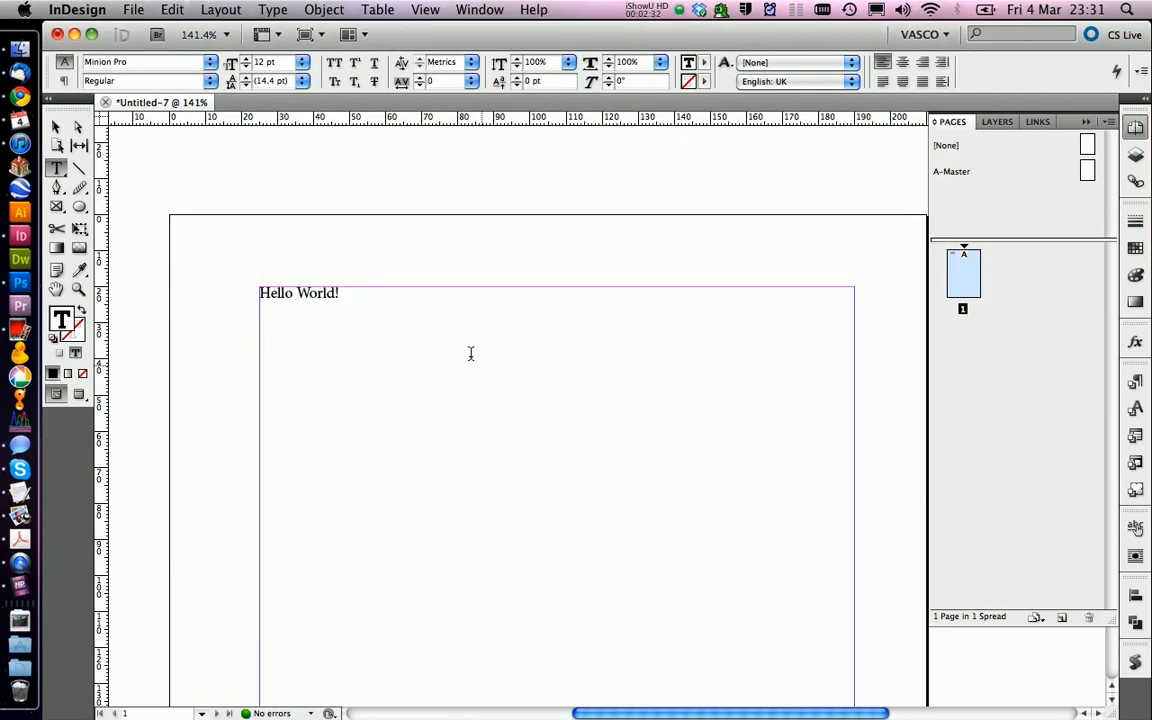
Start a new paragraph, fill the frame with placeholder text and fit the page in the window.
{"action": "key", "text": "return"}
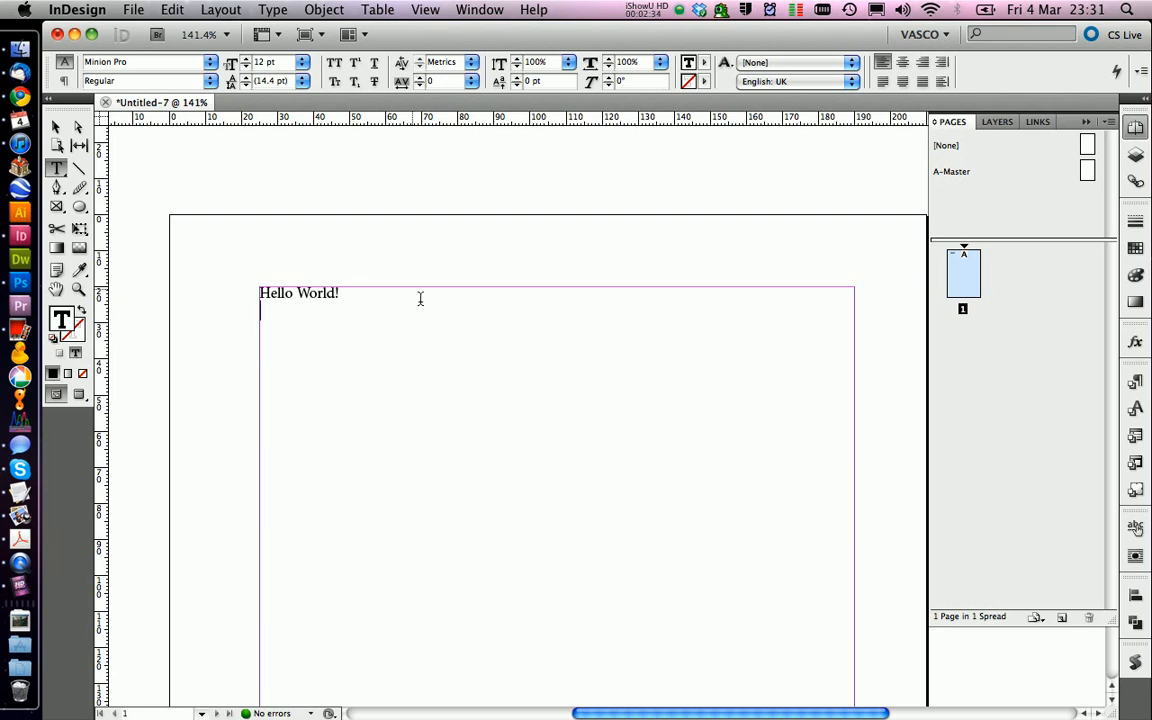
{"action": "left_click", "coordinate": [272, 8]}
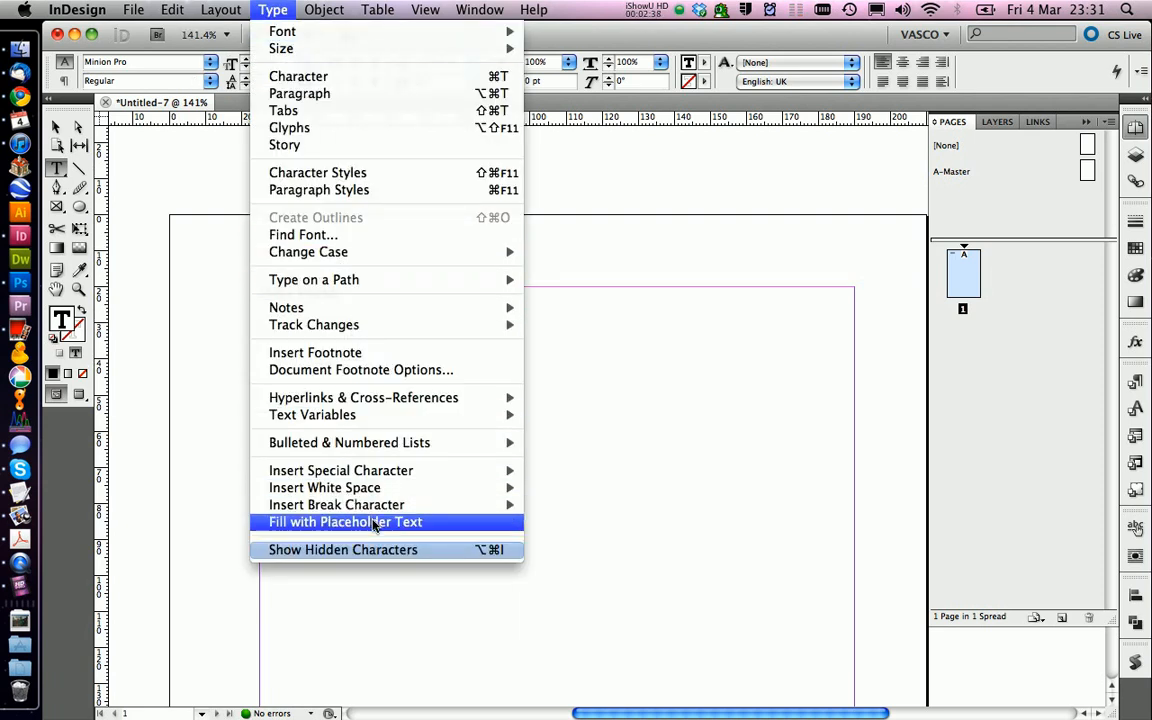
{"action": "left_click", "coordinate": [344, 520]}
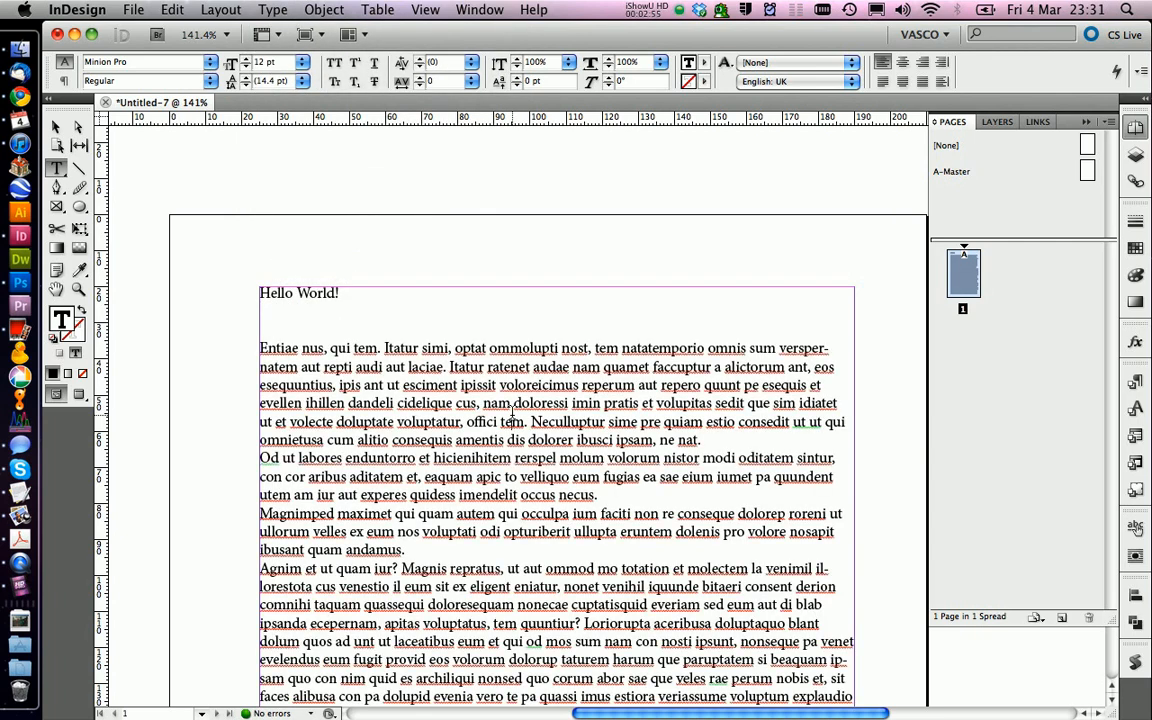
{"action": "left_click", "coordinate": [426, 8]}
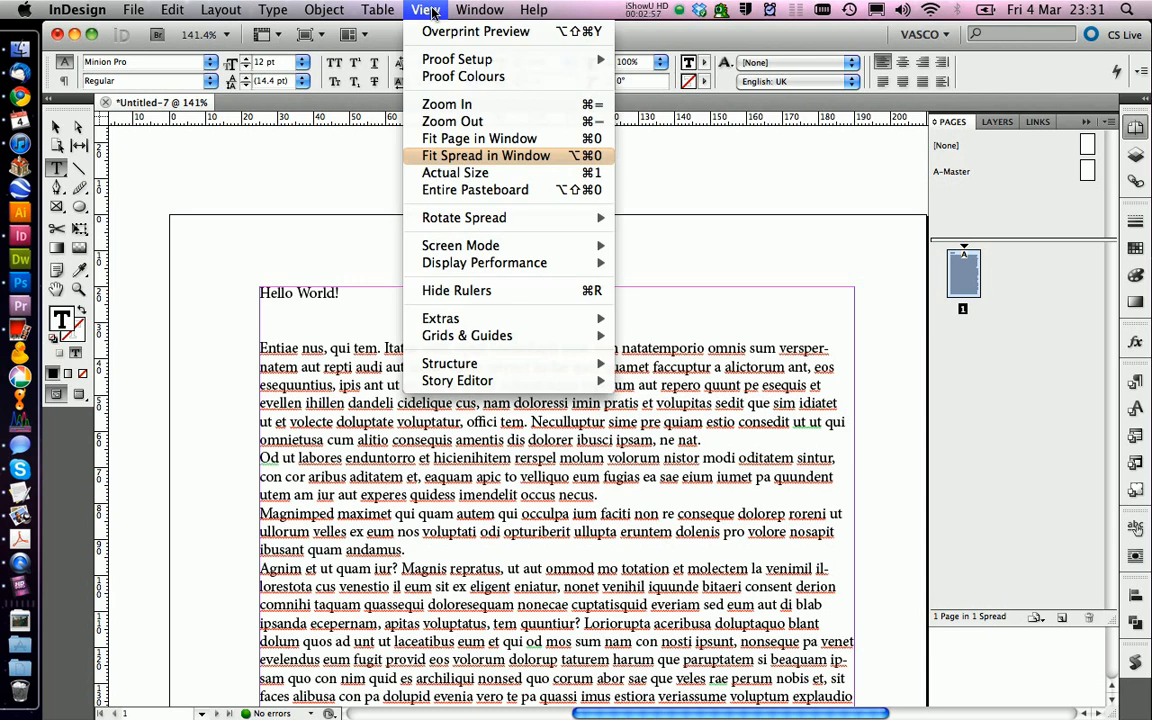
{"action": "left_click", "coordinate": [486, 156]}
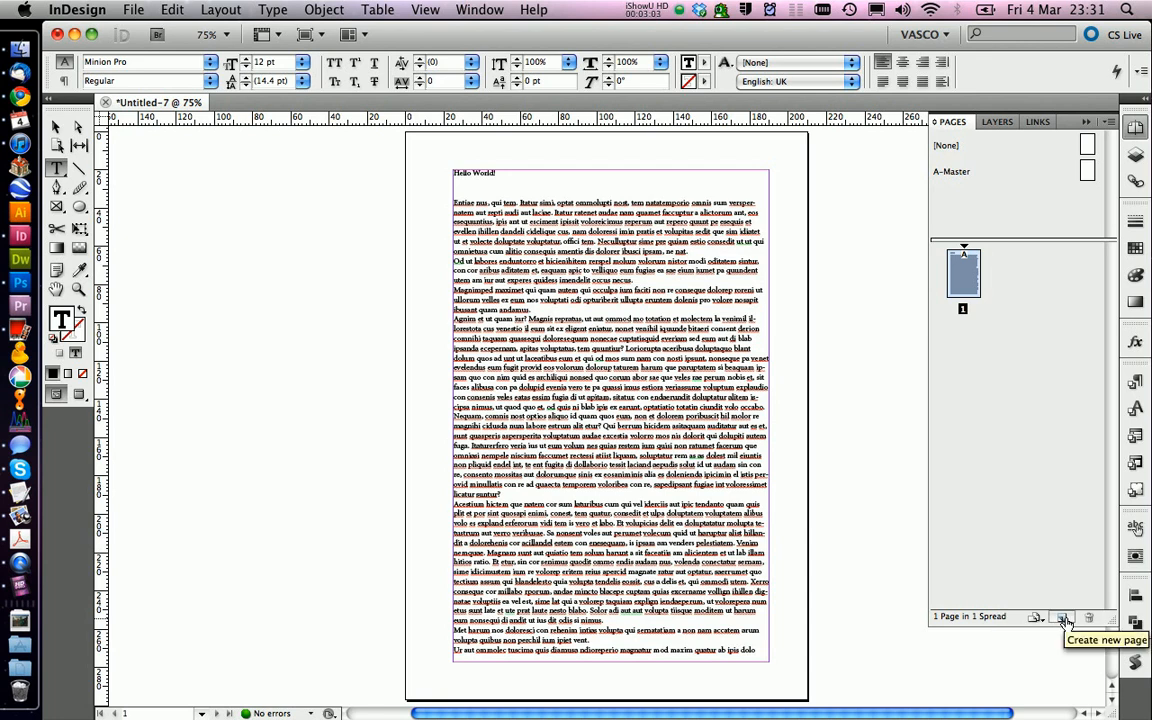
Add a second page from the Pages panel and scroll to the story continuing onto it.
{"action": "left_click", "coordinate": [1062, 616]}
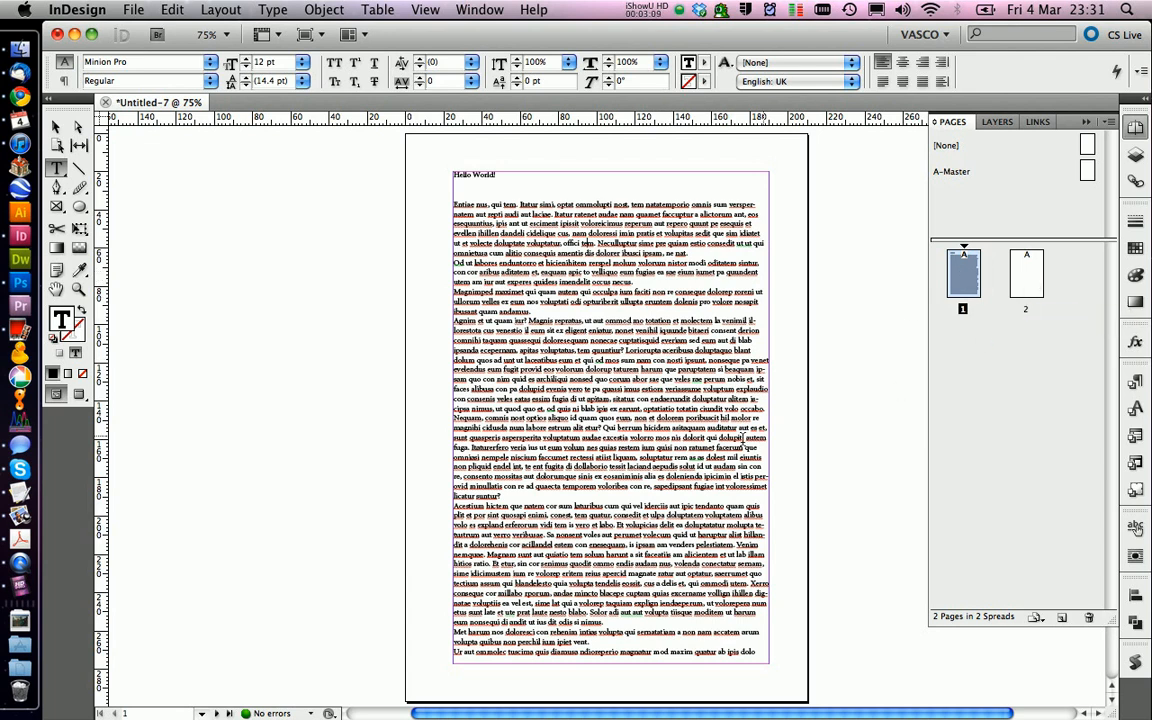
{"action": "scroll", "scroll_direction": "down", "scroll_amount": 3}
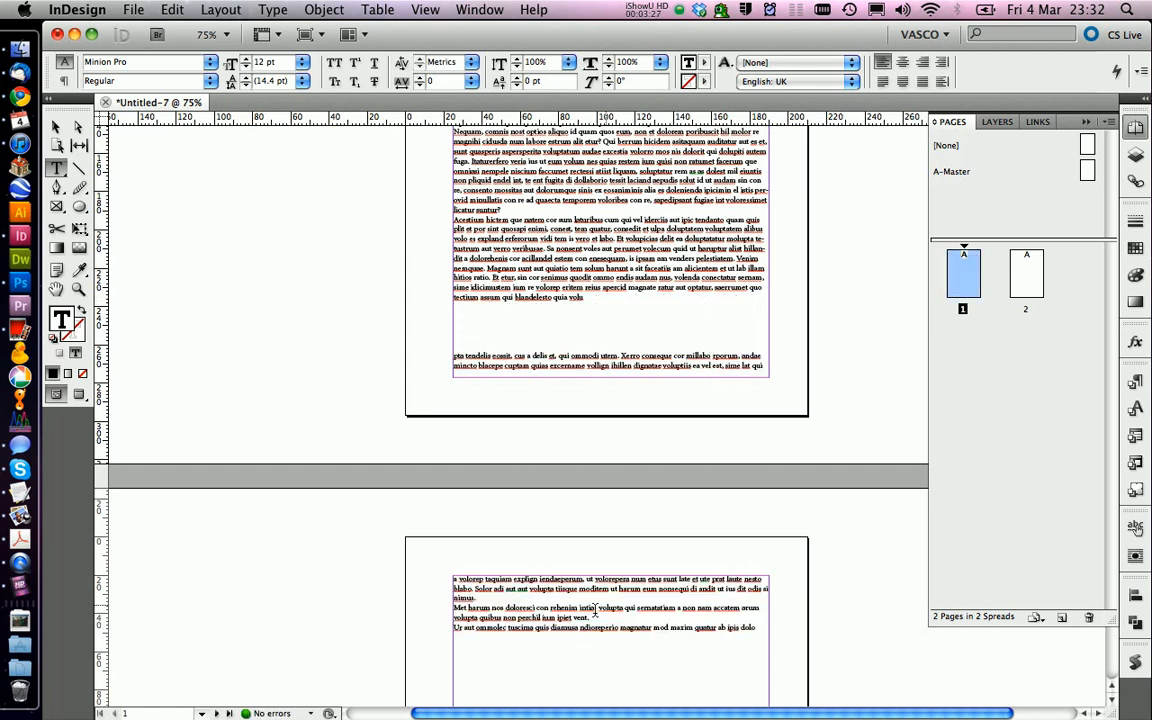
{"action": "scroll", "scroll_direction": "down", "scroll_amount": 3}
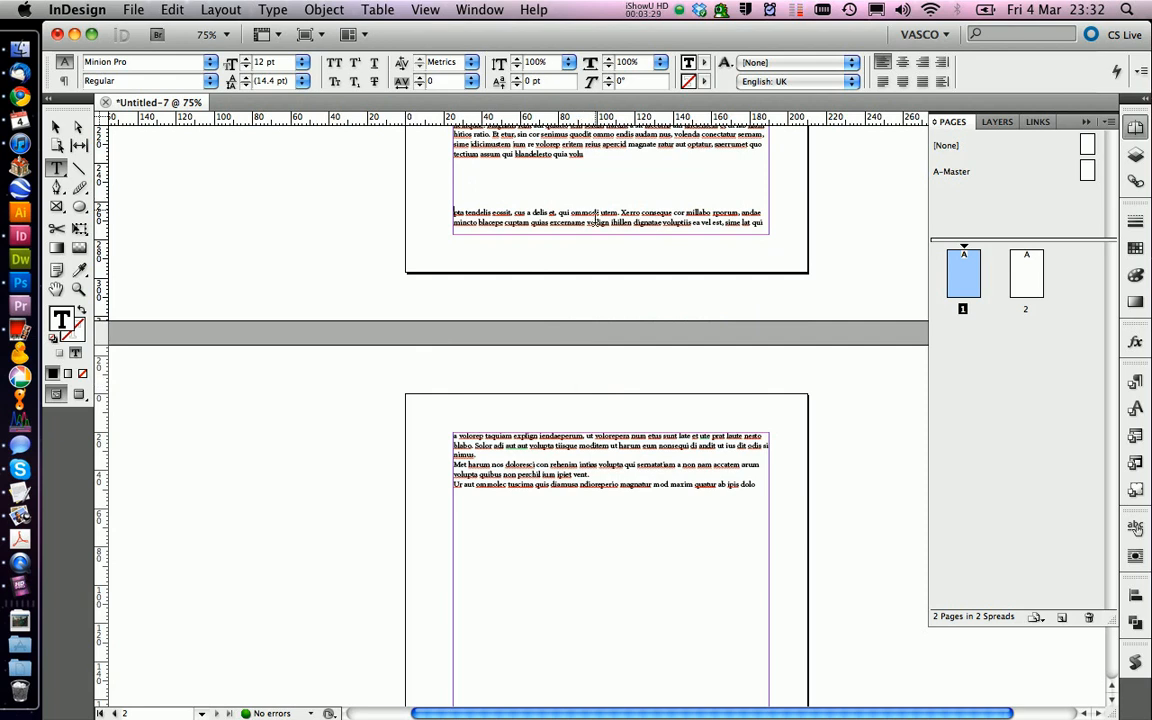
{"action": "scroll", "scroll_direction": "down", "scroll_amount": 3}
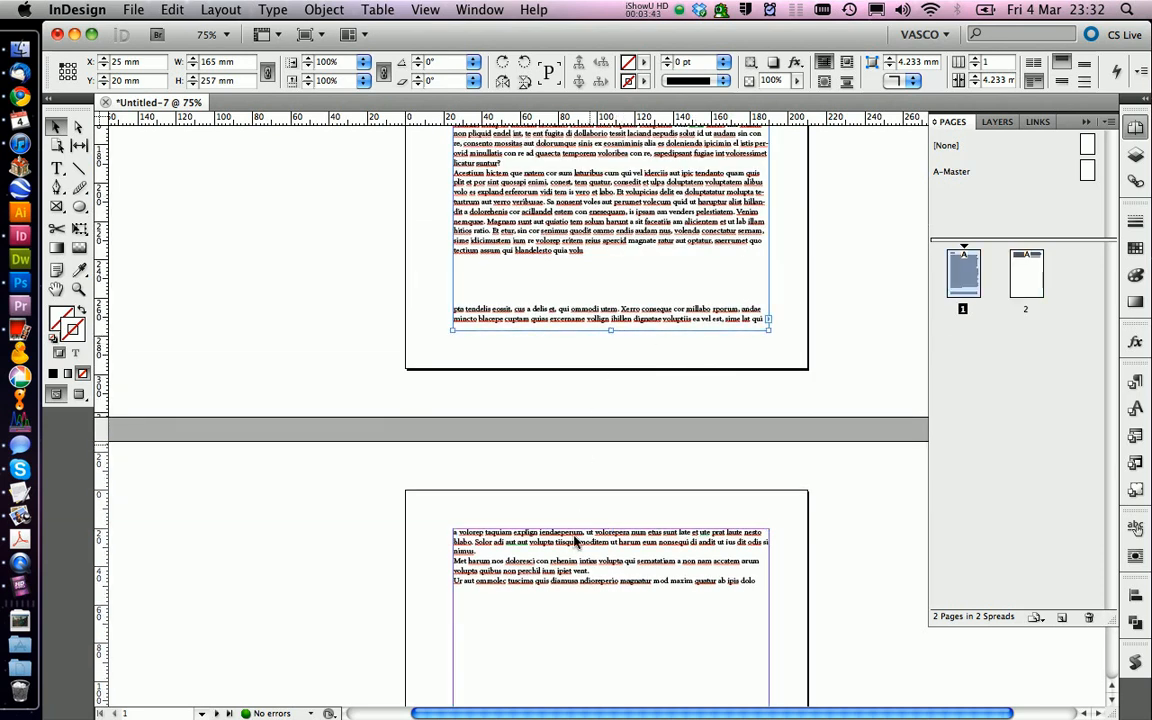
Click into the page 2 text so reflow adds page 3, then select page 1.
{"action": "left_click", "coordinate": [576, 540]}
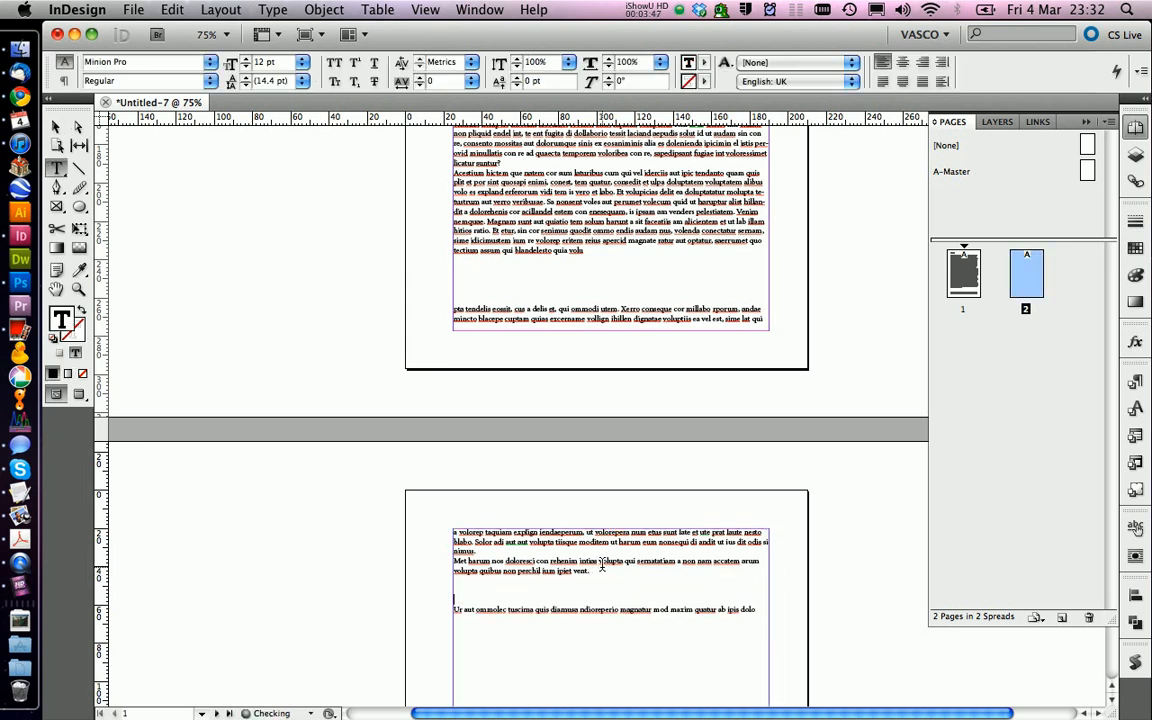
{"action": "scroll", "scroll_direction": "down", "scroll_amount": 3}
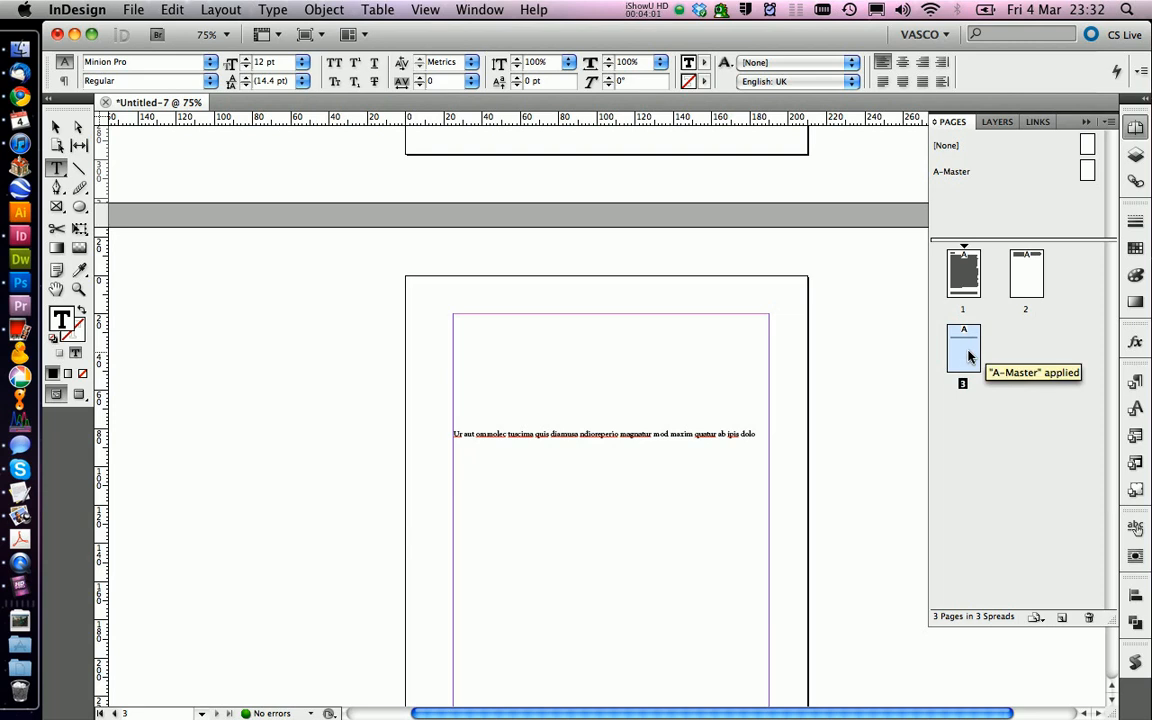
{"action": "left_click", "coordinate": [964, 272]}
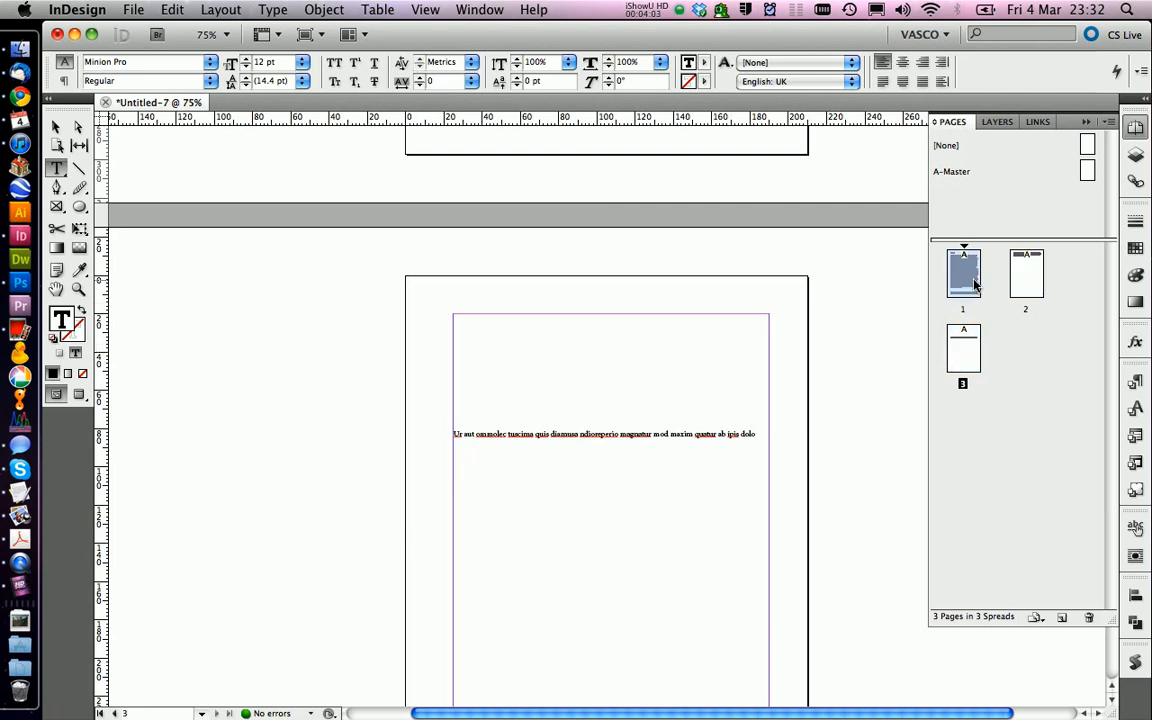